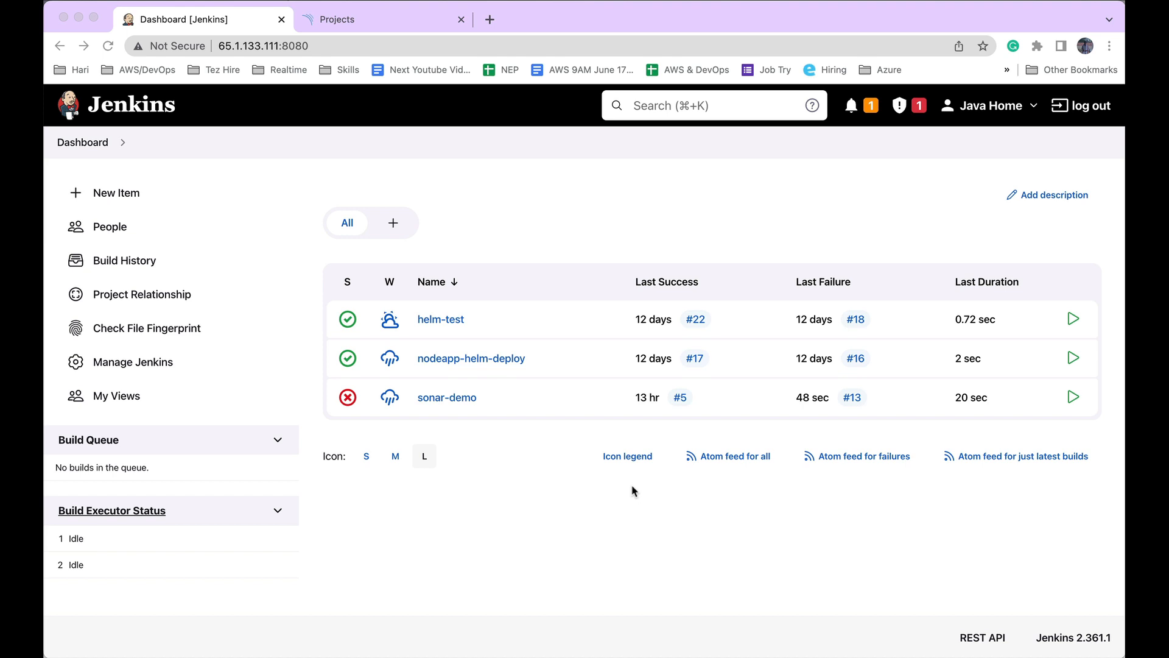
mouse_move(403, 355)
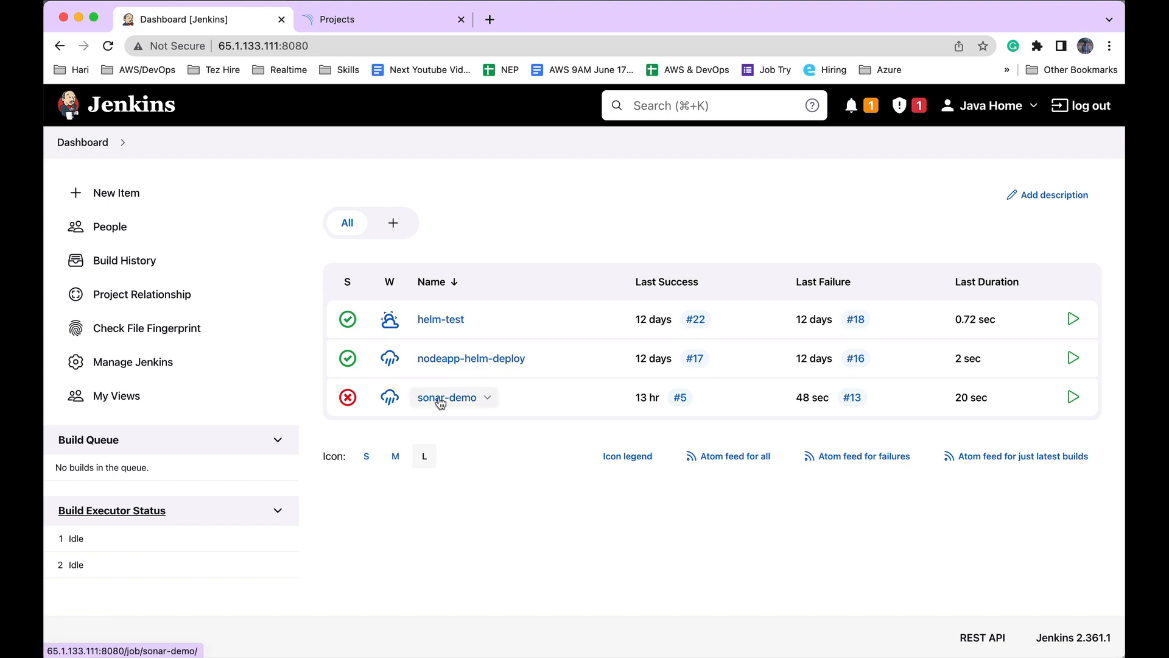
Open the sonar-demo pipeline job and go to its Configure page.
left_click(440, 397)
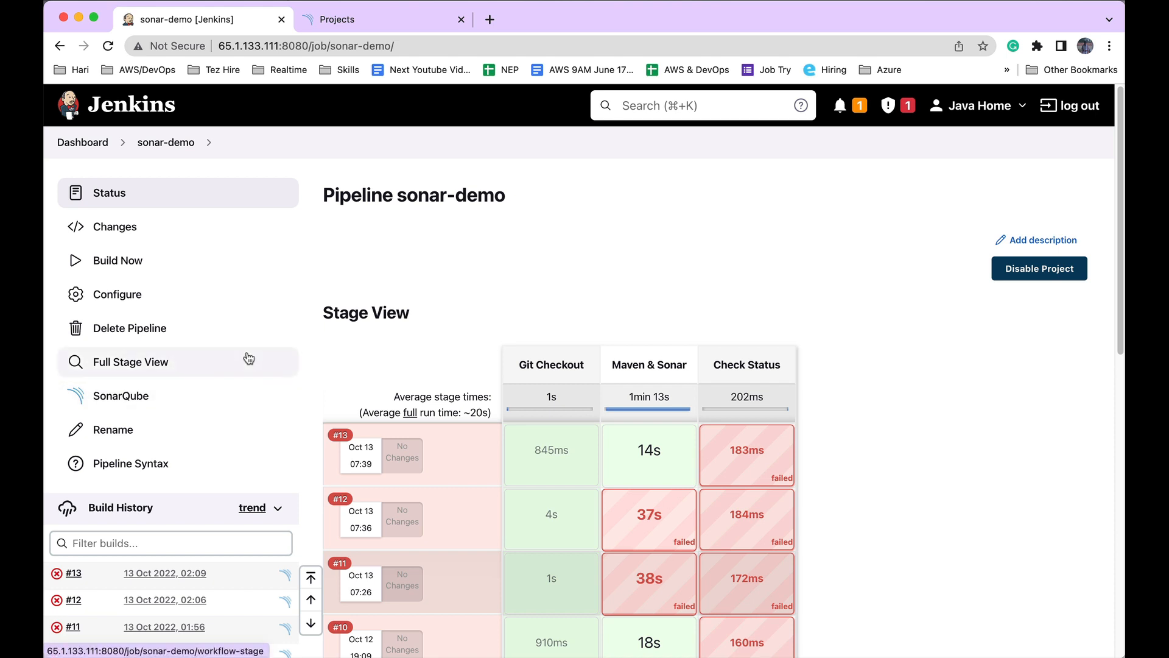
mouse_move(126, 302)
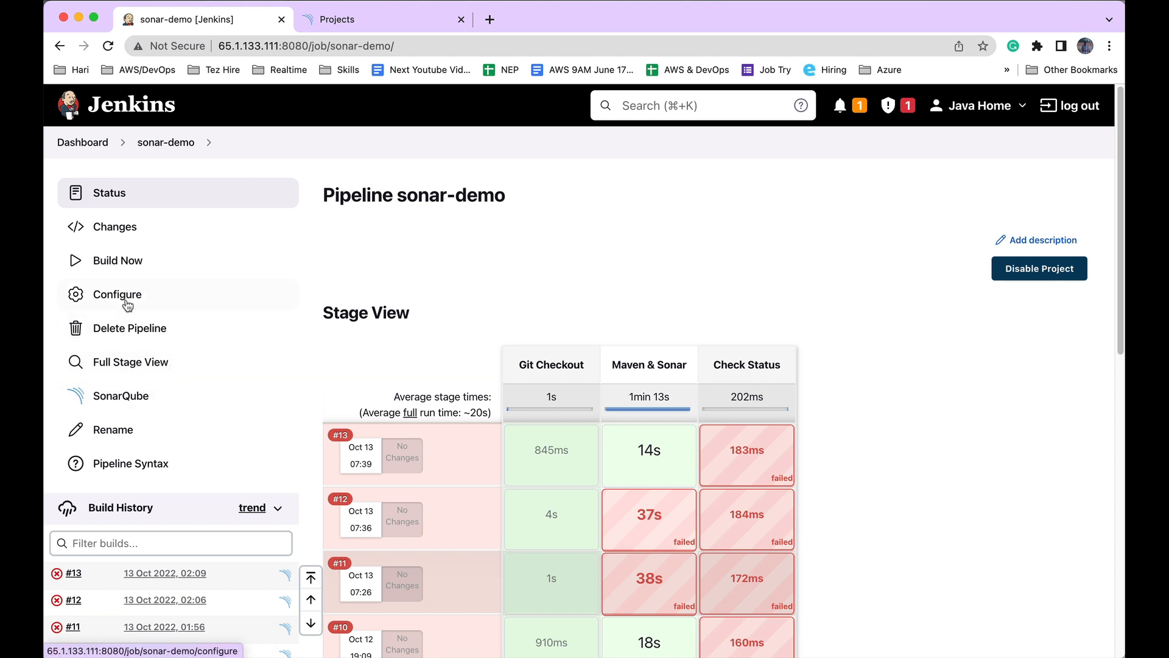
left_click(117, 294)
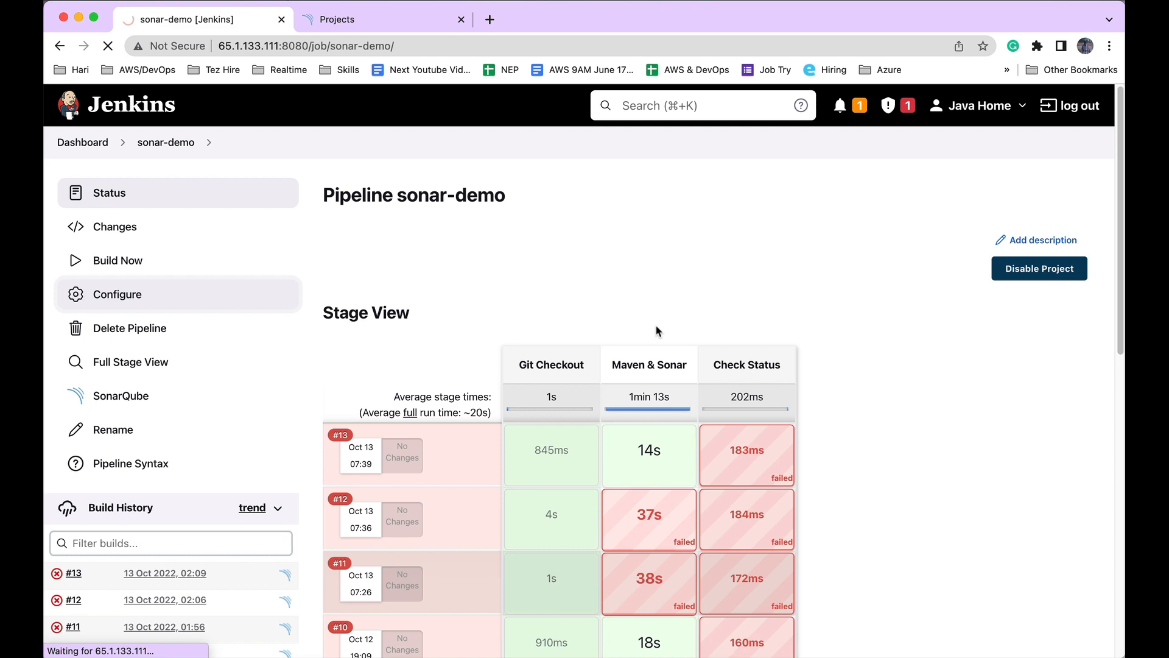
Jump to the Pipeline script and select the withSonarQubeEnv step name.
left_click(116, 294)
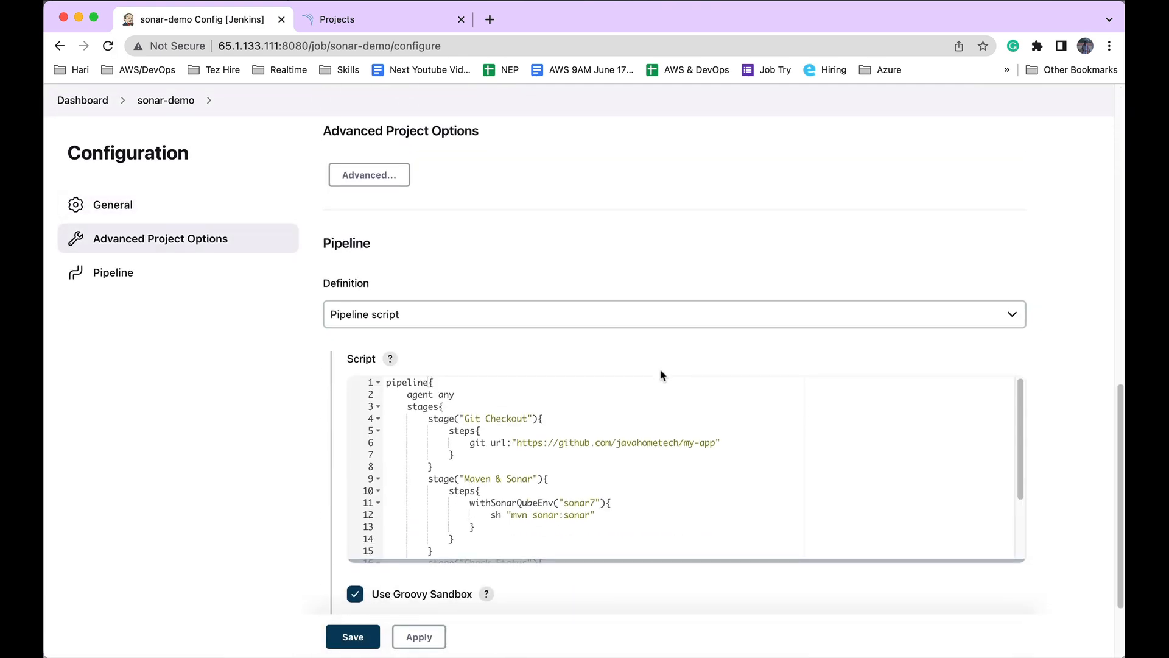
left_click(112, 273)
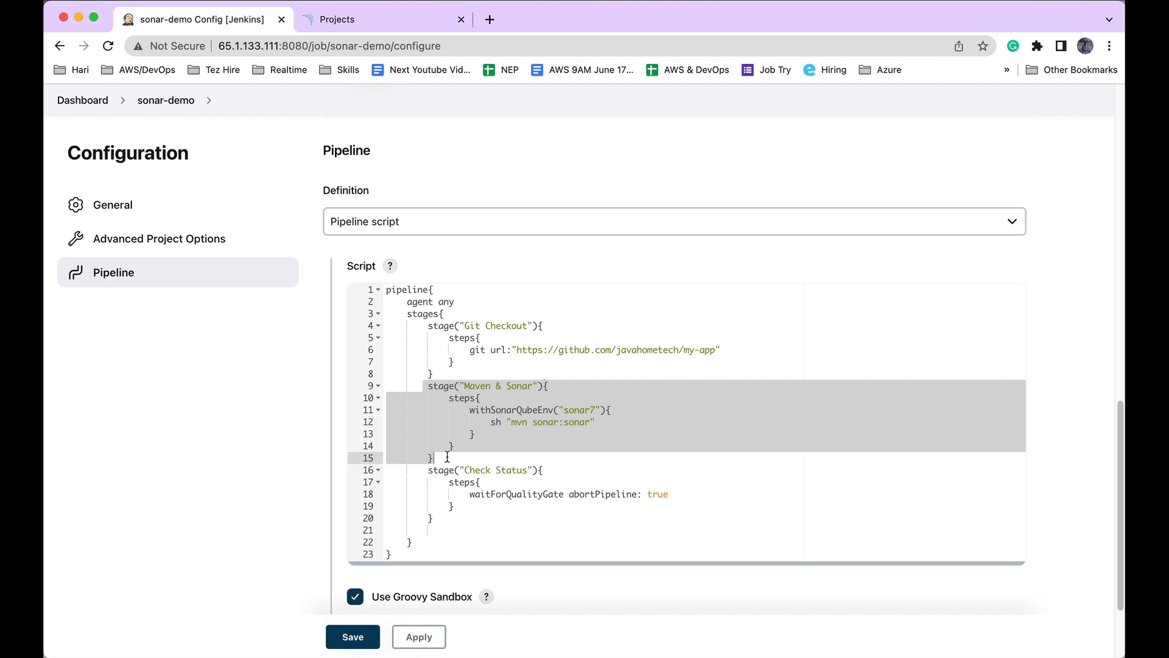
mouse_move(604, 427)
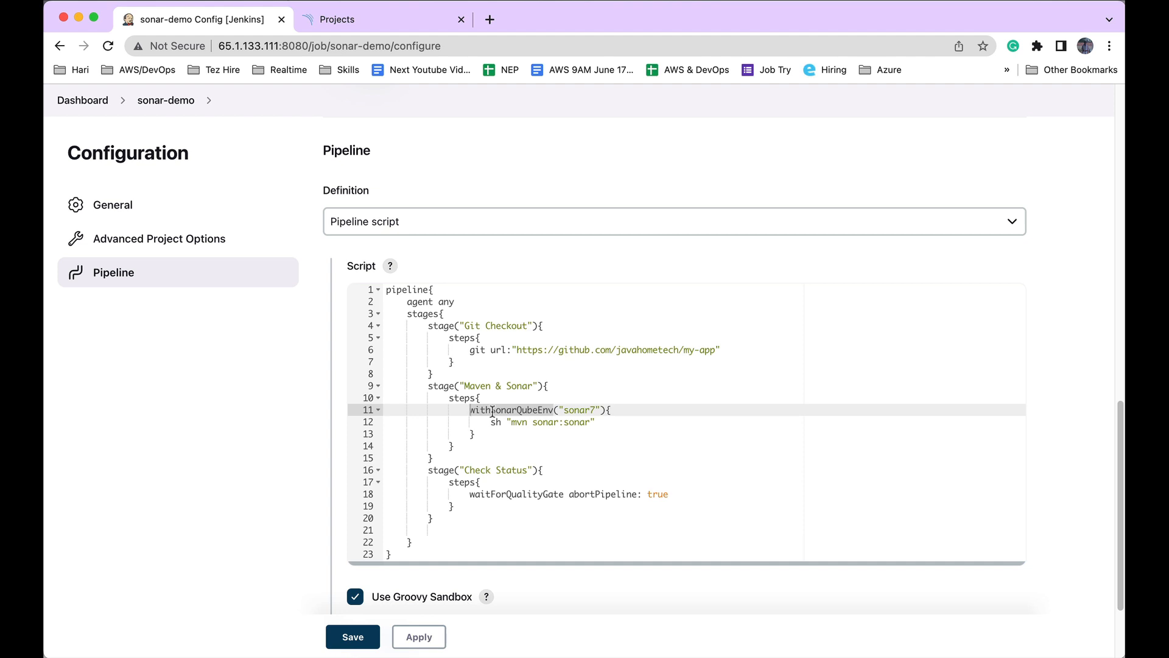
mouse_move(281, 267)
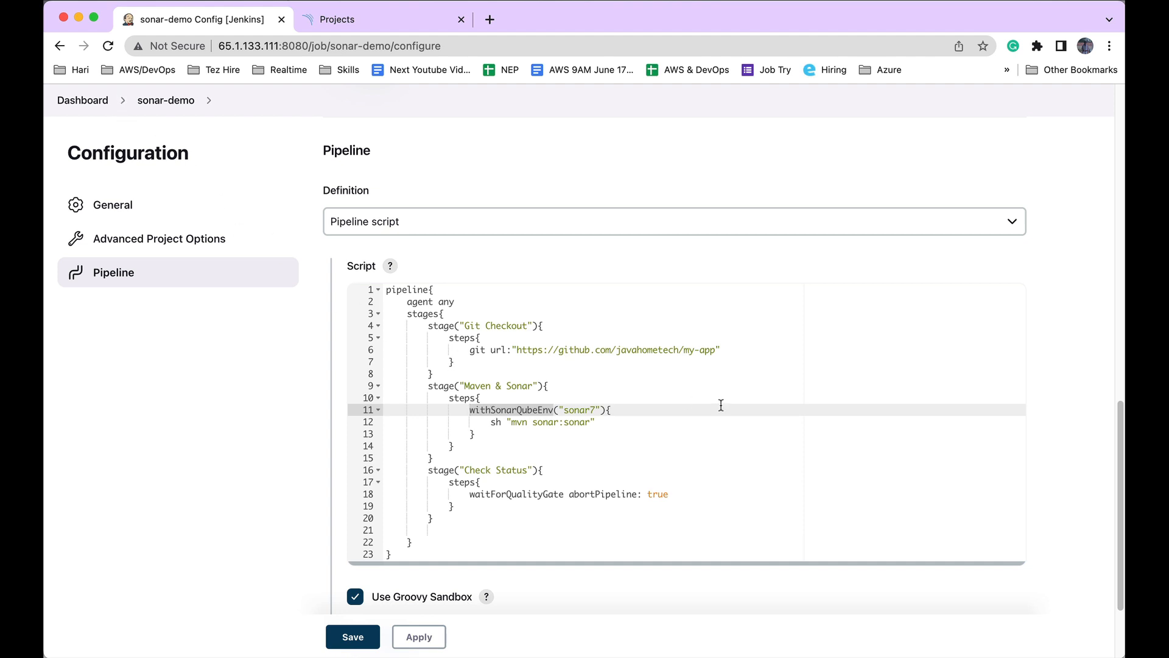
double_click(507, 410)
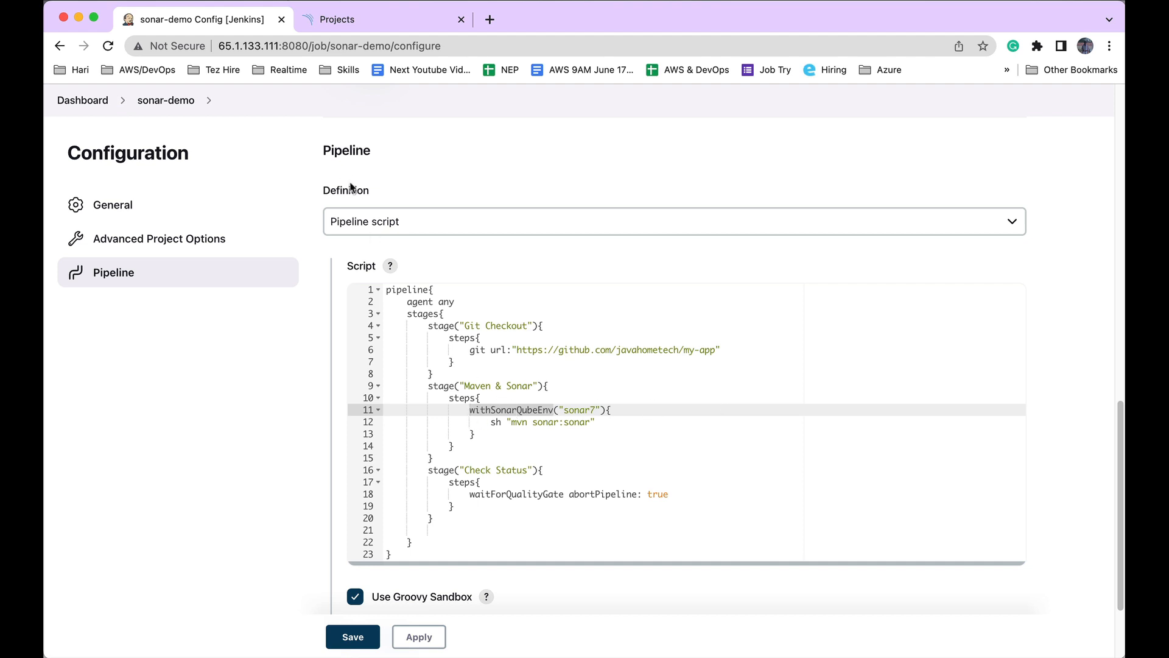
Open Manage Jenkins > Configure System in a new tab and find the sonar7 SonarQube server.
right_click(83, 100)
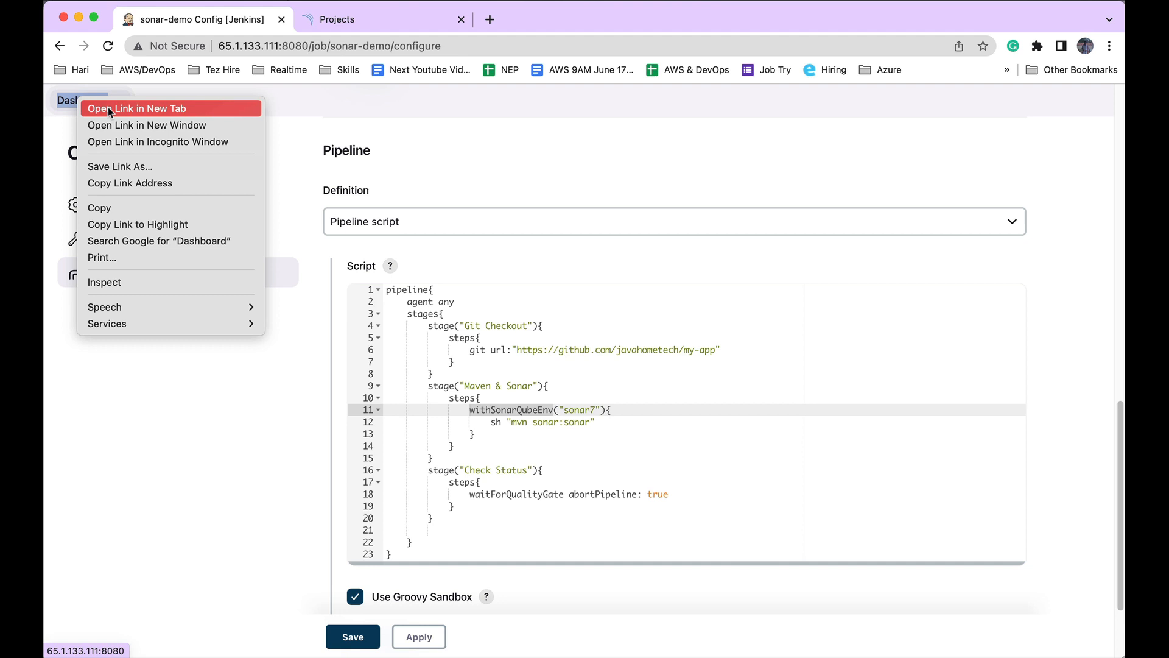
left_click(136, 108)
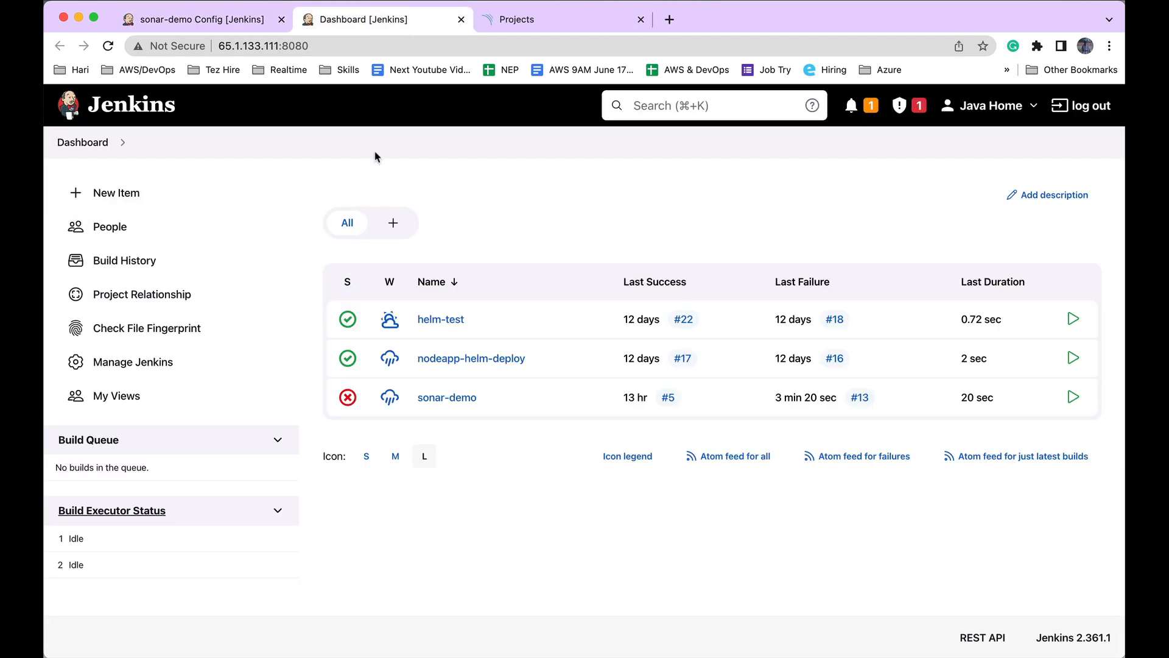
left_click(133, 361)
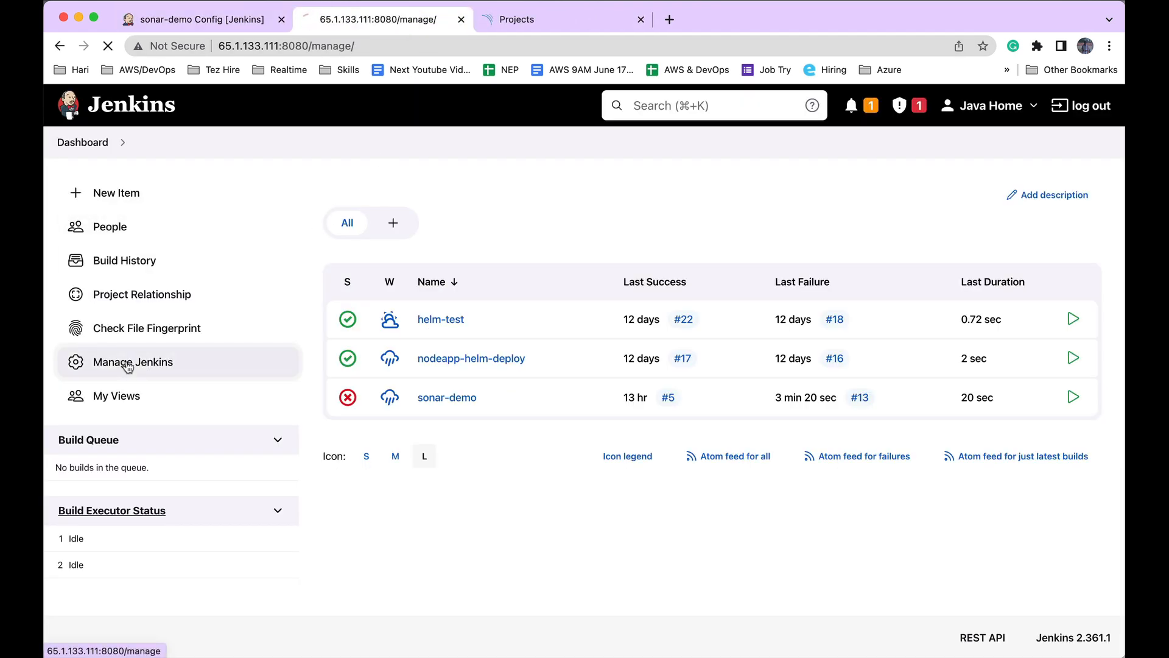
left_click(132, 361)
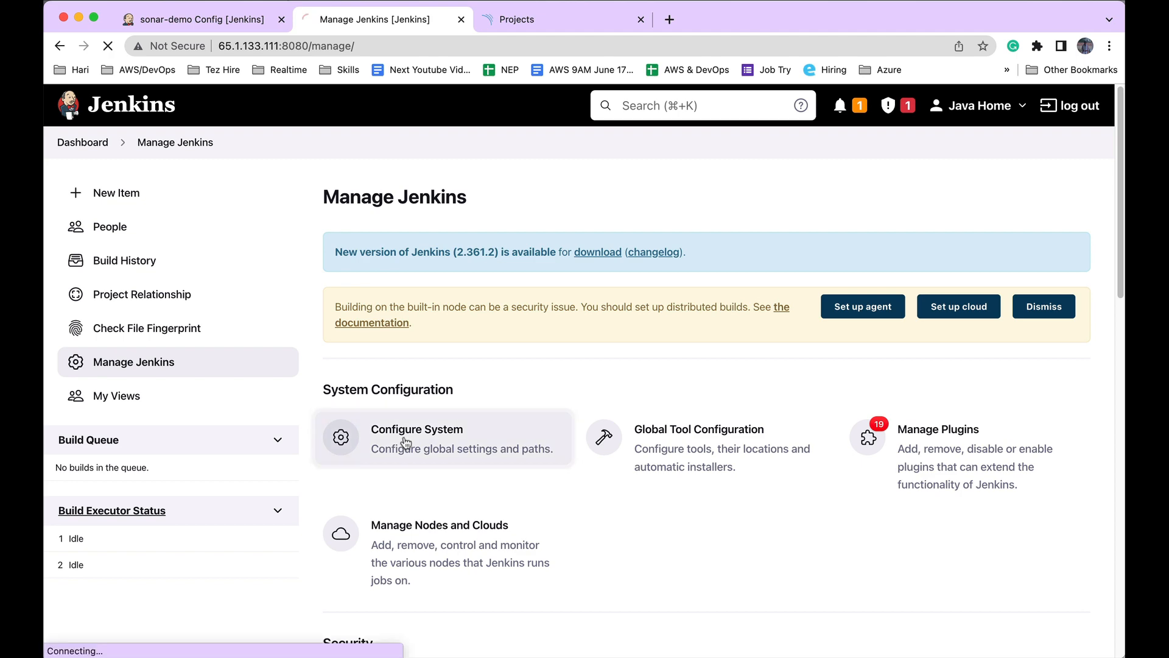
left_click(417, 429)
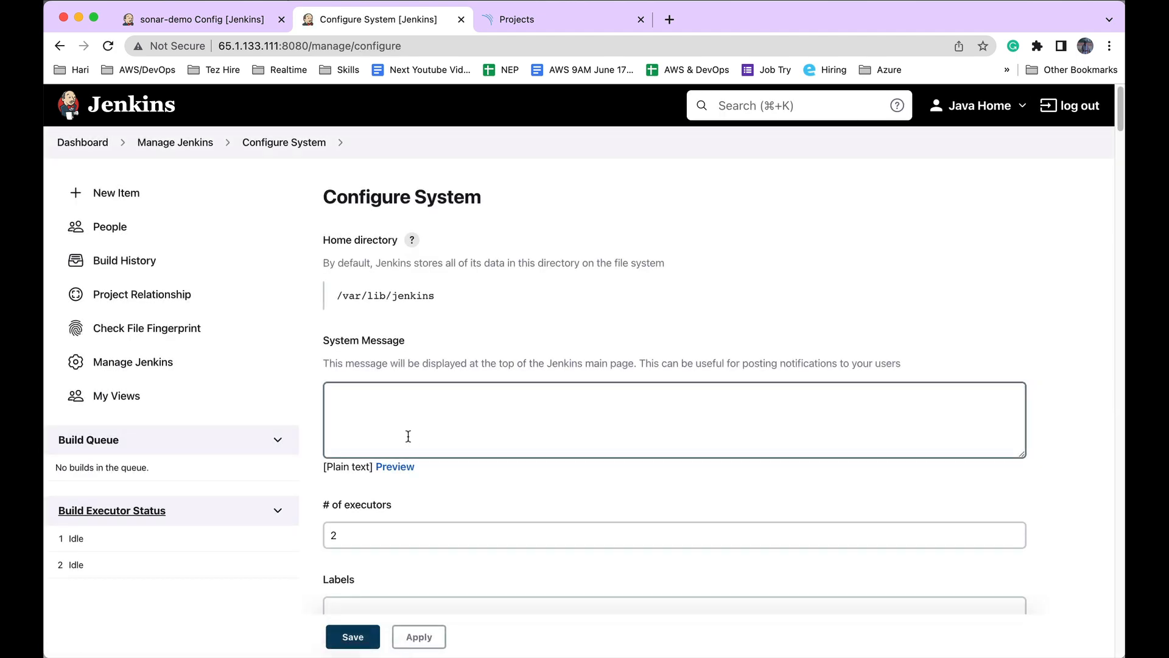
type("sonar7")
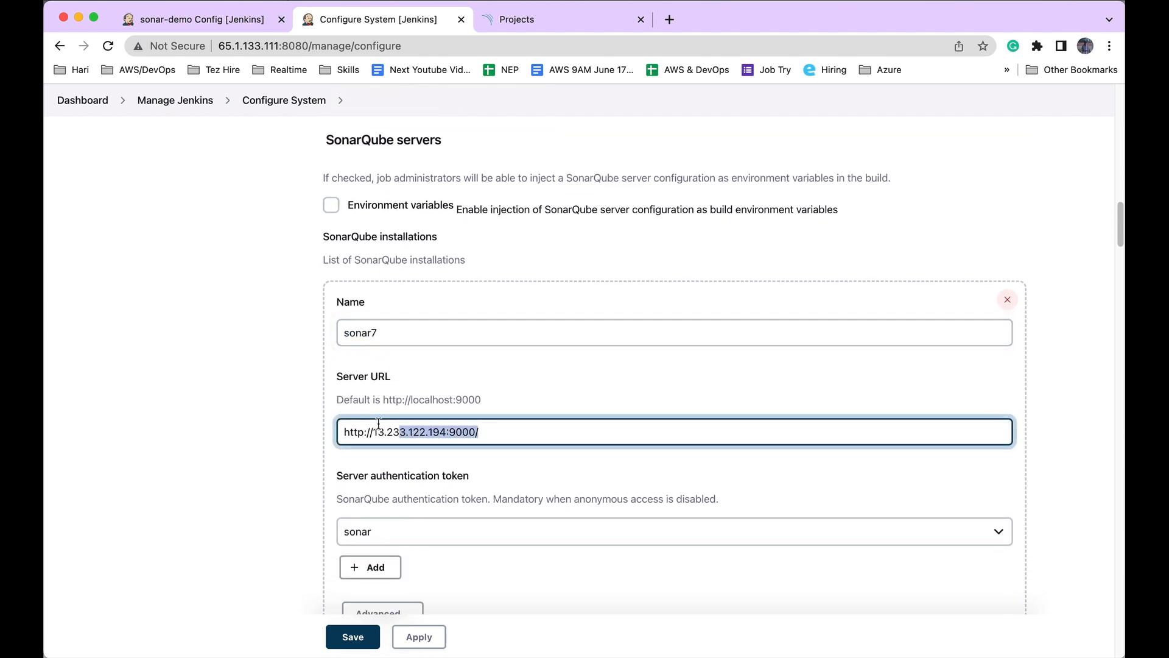
scroll("down", 3)
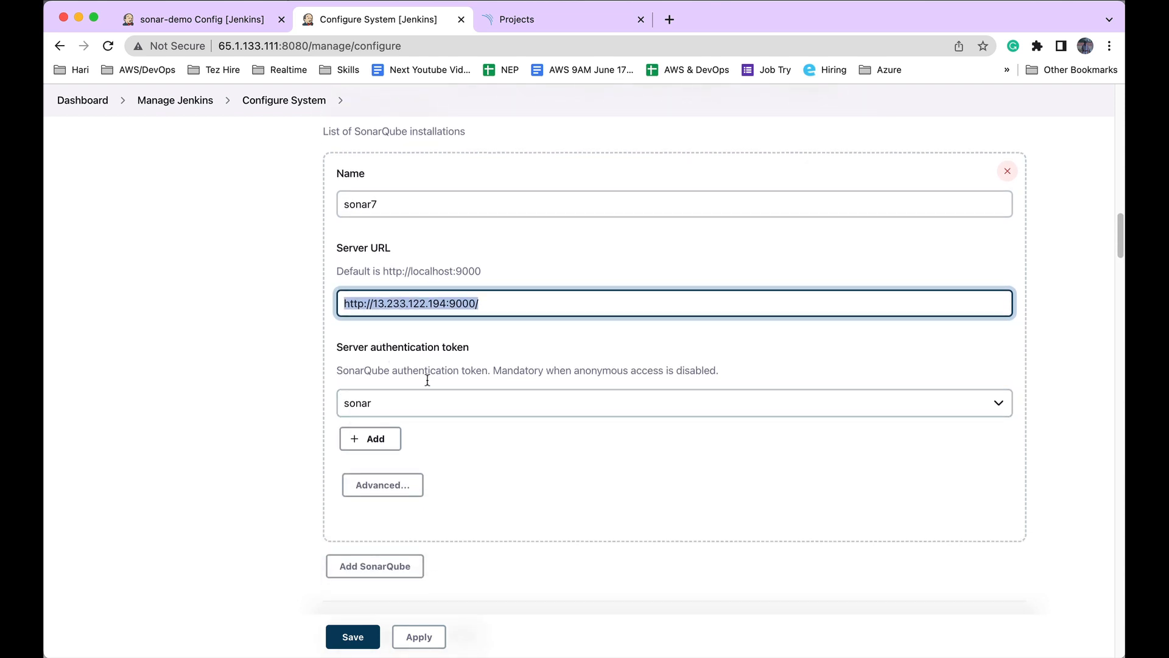
mouse_move(515, 50)
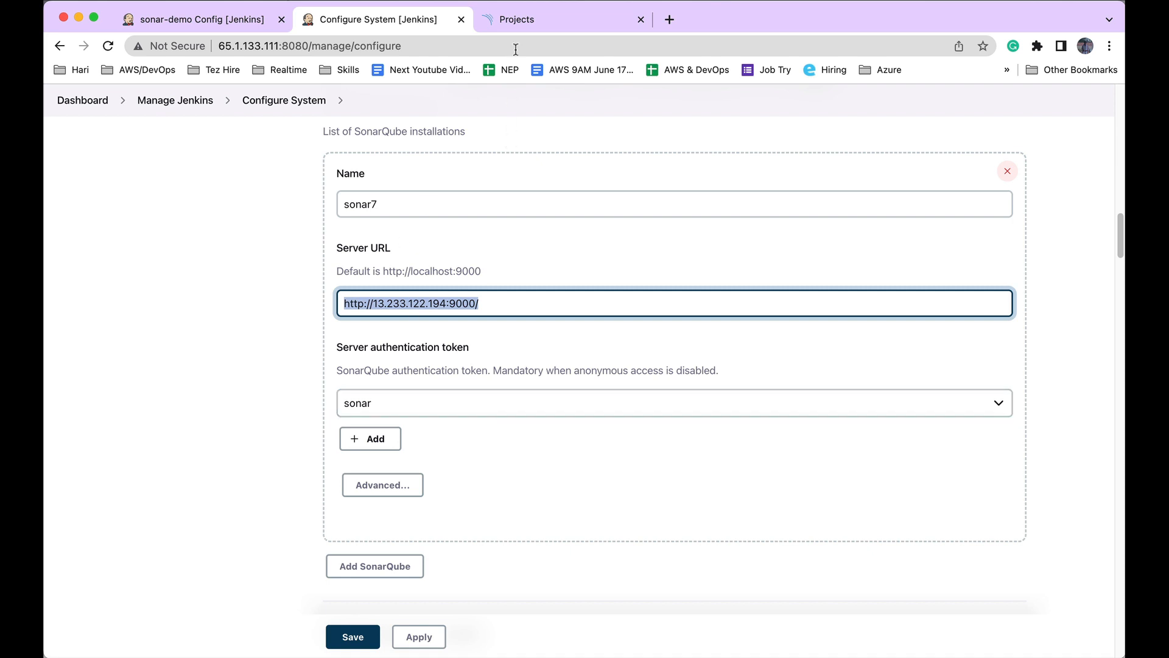
In the sonar-demo config tab, select the mvn sonar:sonar line and scroll to Check Status.
left_click(202, 18)
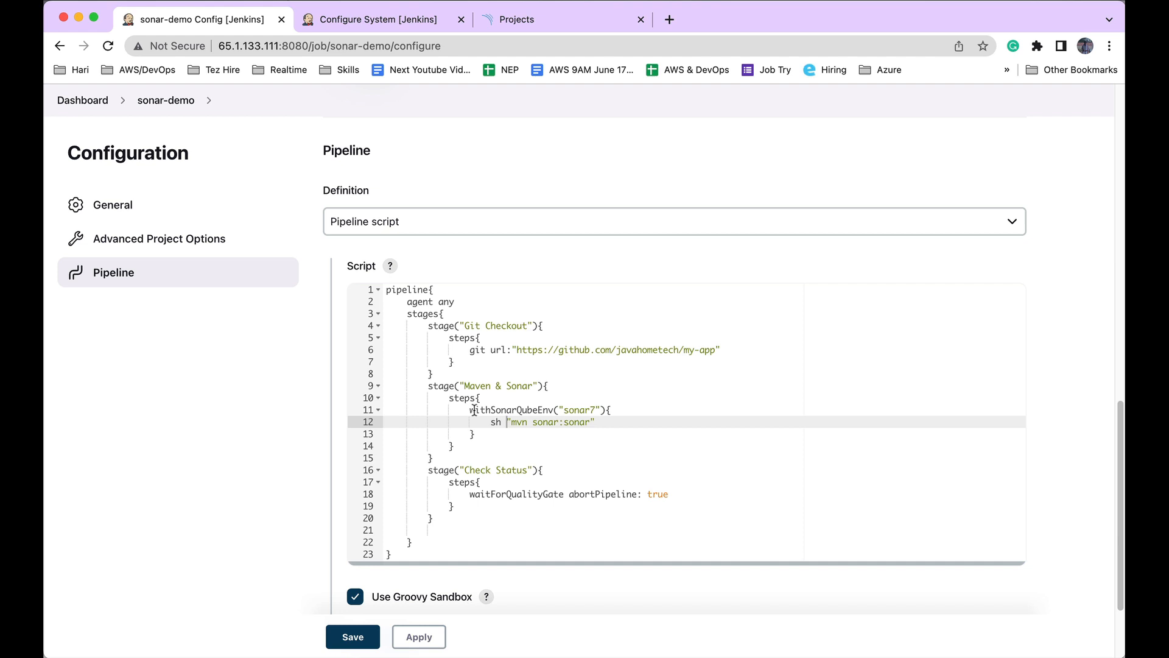
double_click(574, 409)
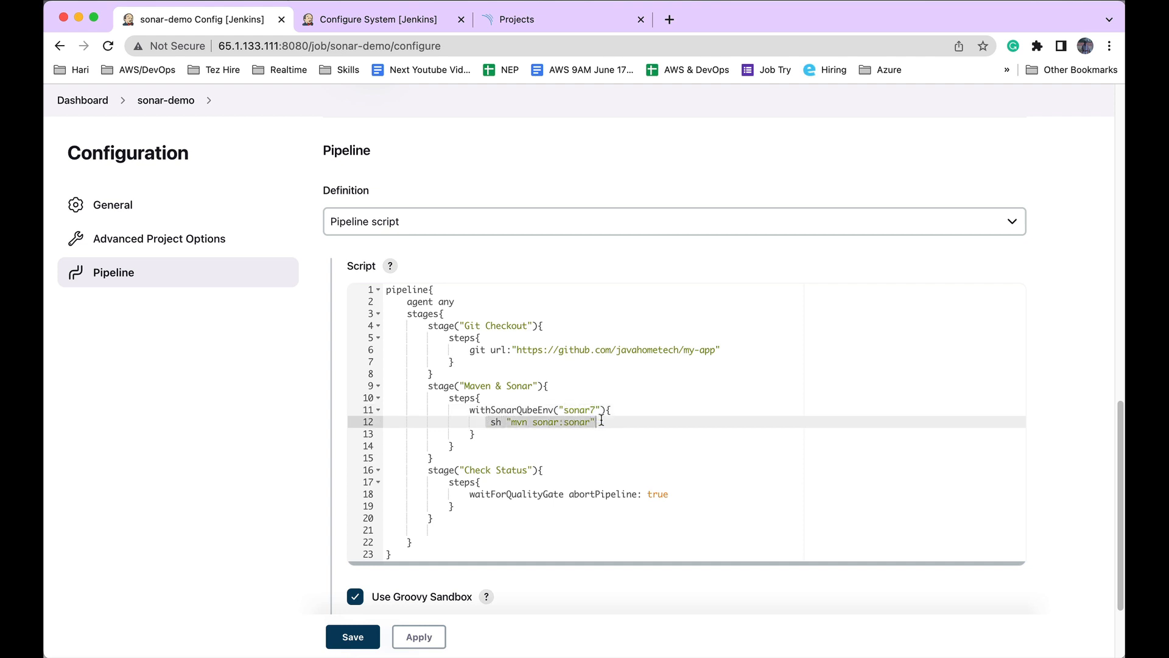
scroll("down", 3)
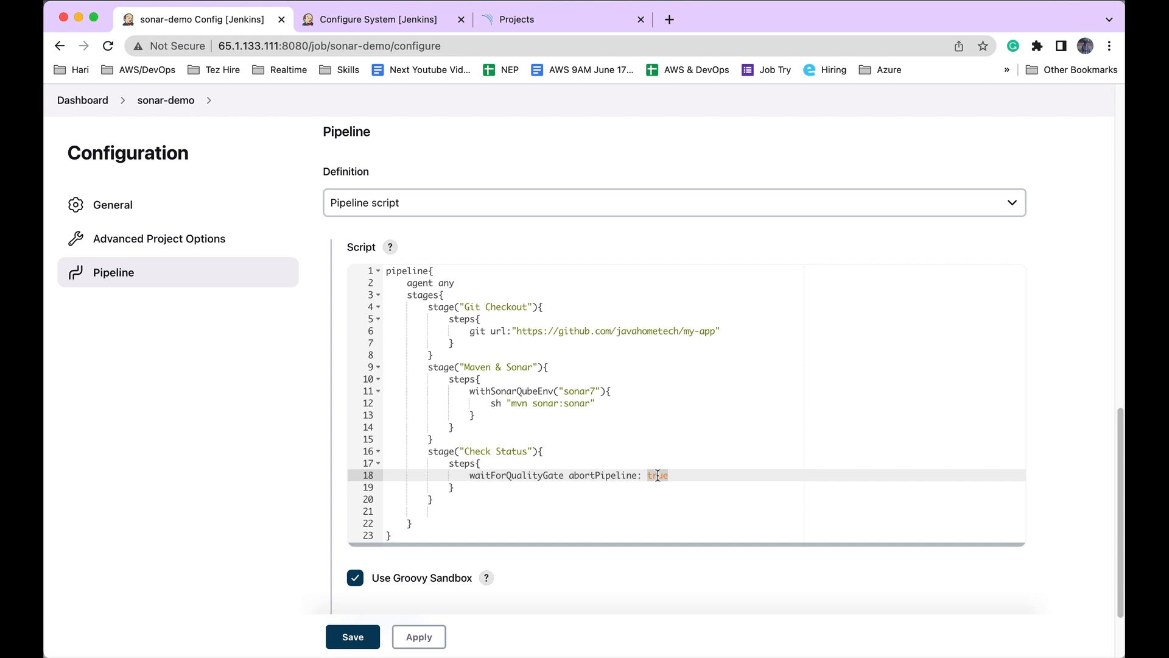
View SonarQube's Projects tab showing my-app's Failed quality gate.
left_click(561, 20)
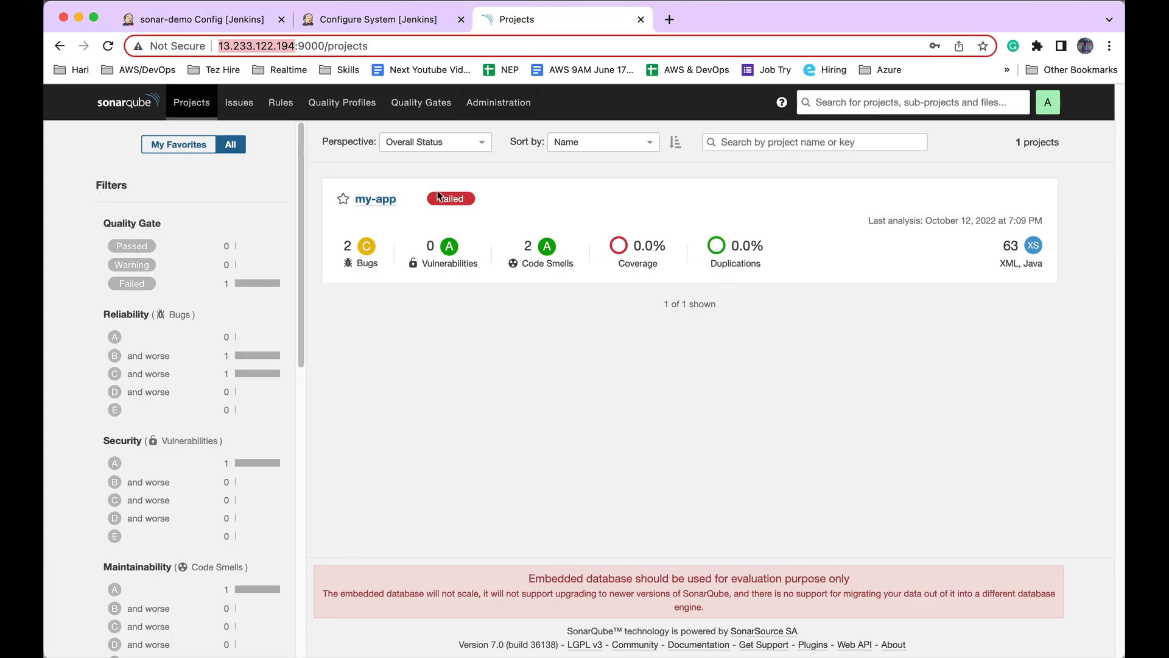
mouse_move(449, 197)
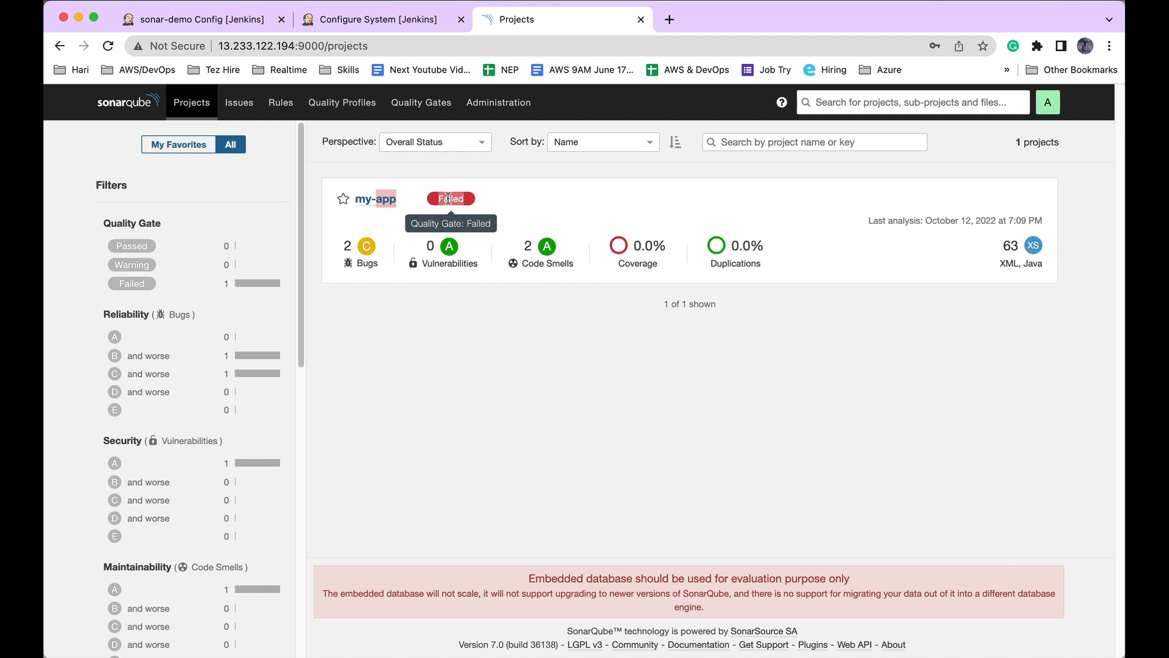
mouse_move(420, 59)
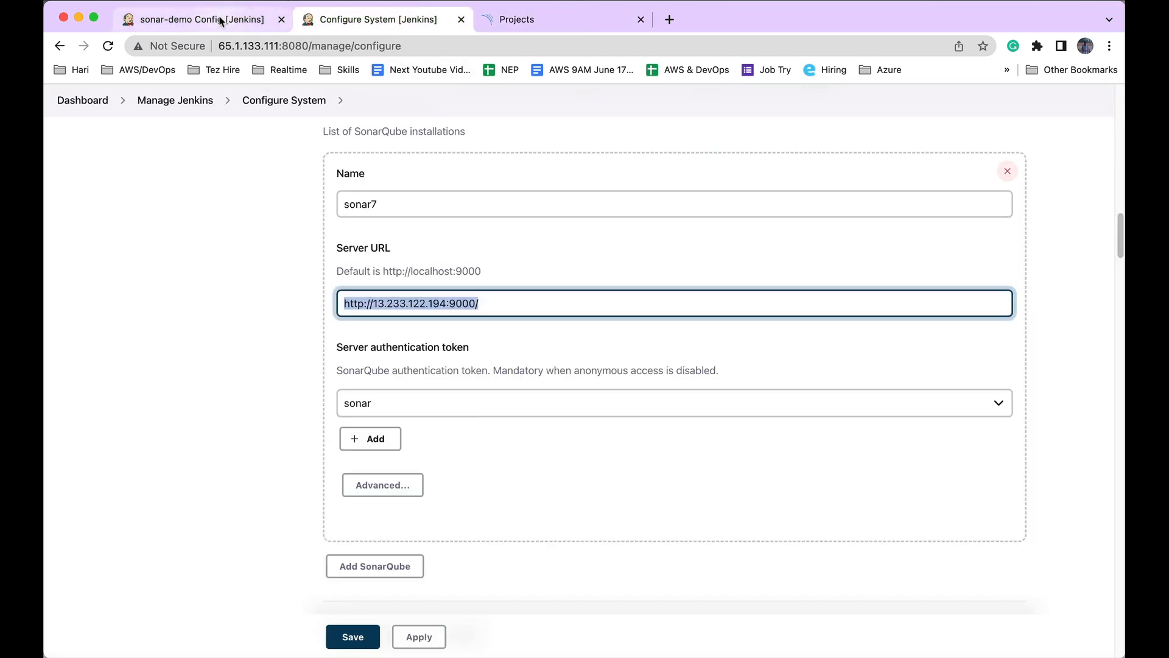
Save the sonar-demo job configuration from its Config tab.
left_click(198, 19)
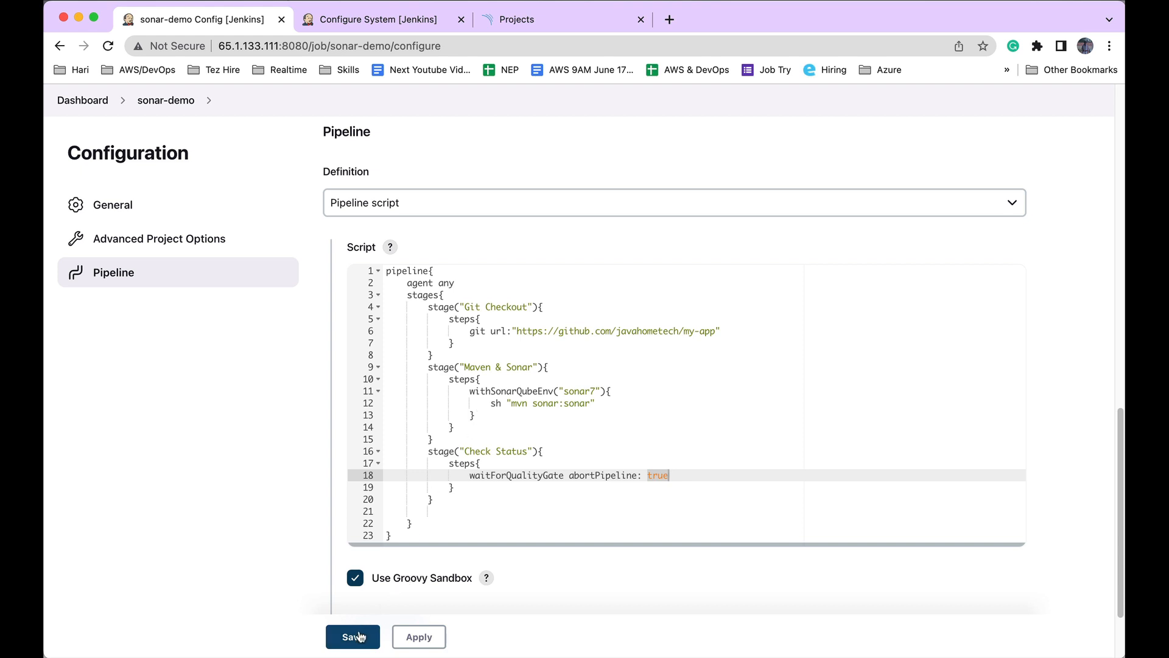
left_click(352, 635)
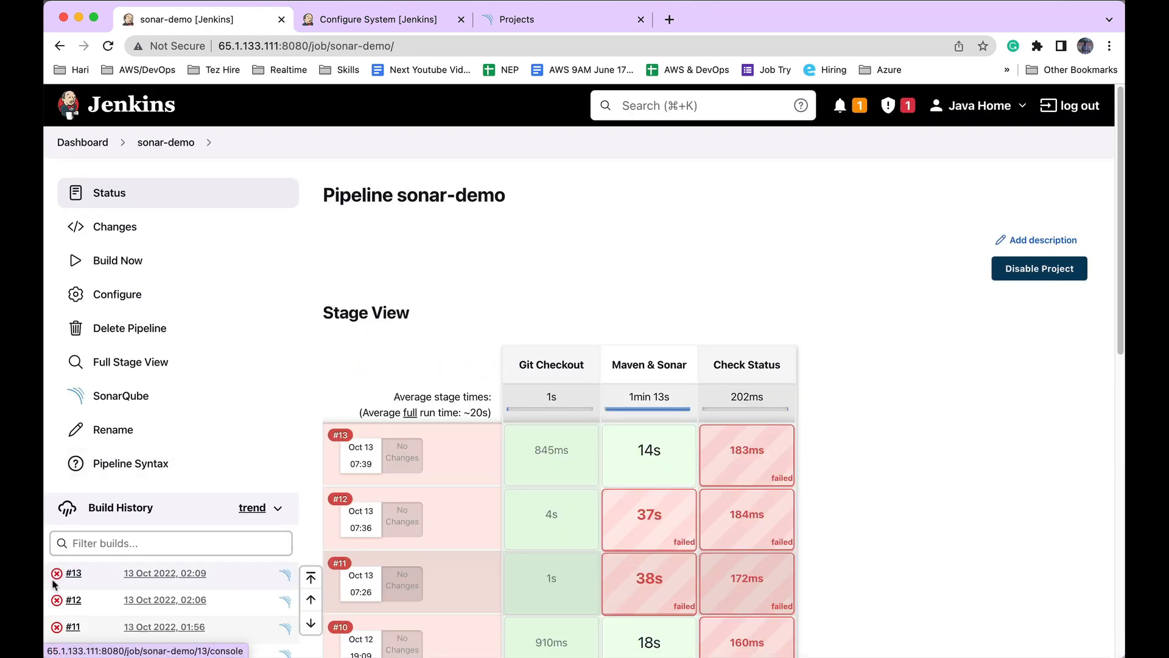
left_click(73, 573)
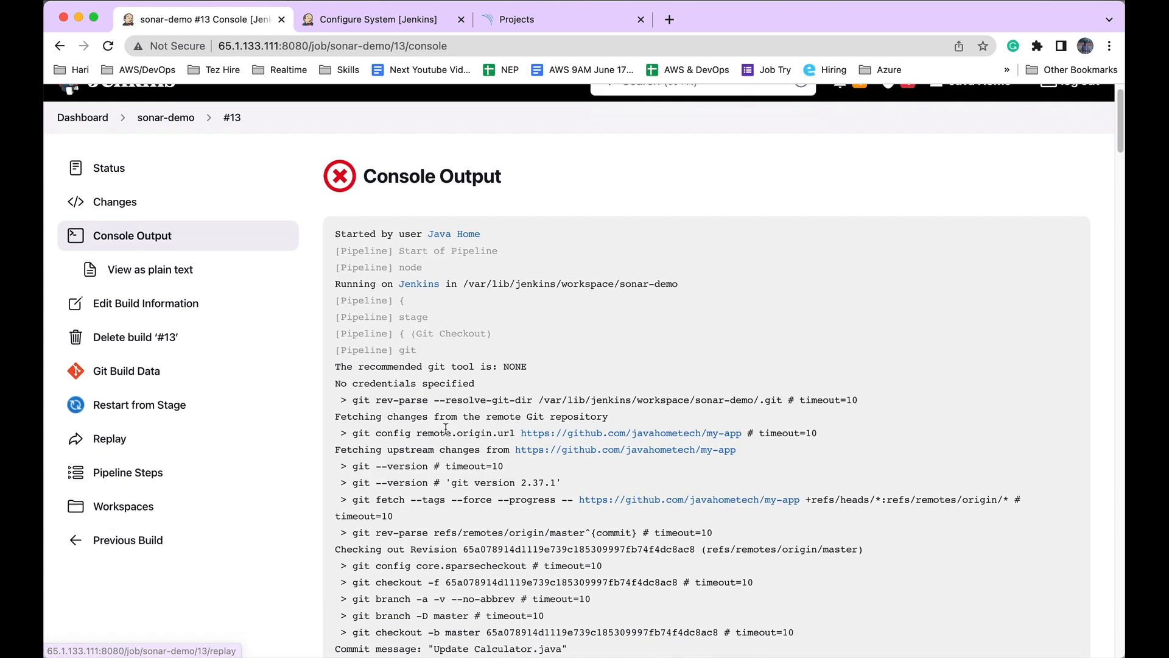
scroll("down", 3)
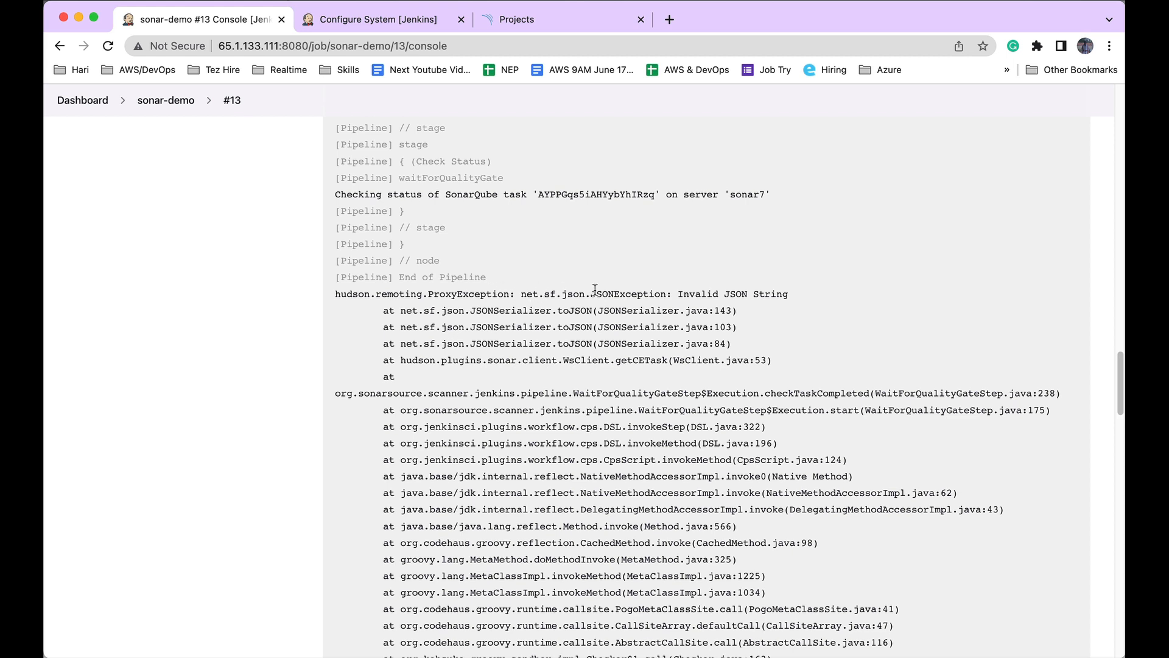
mouse_move(687, 297)
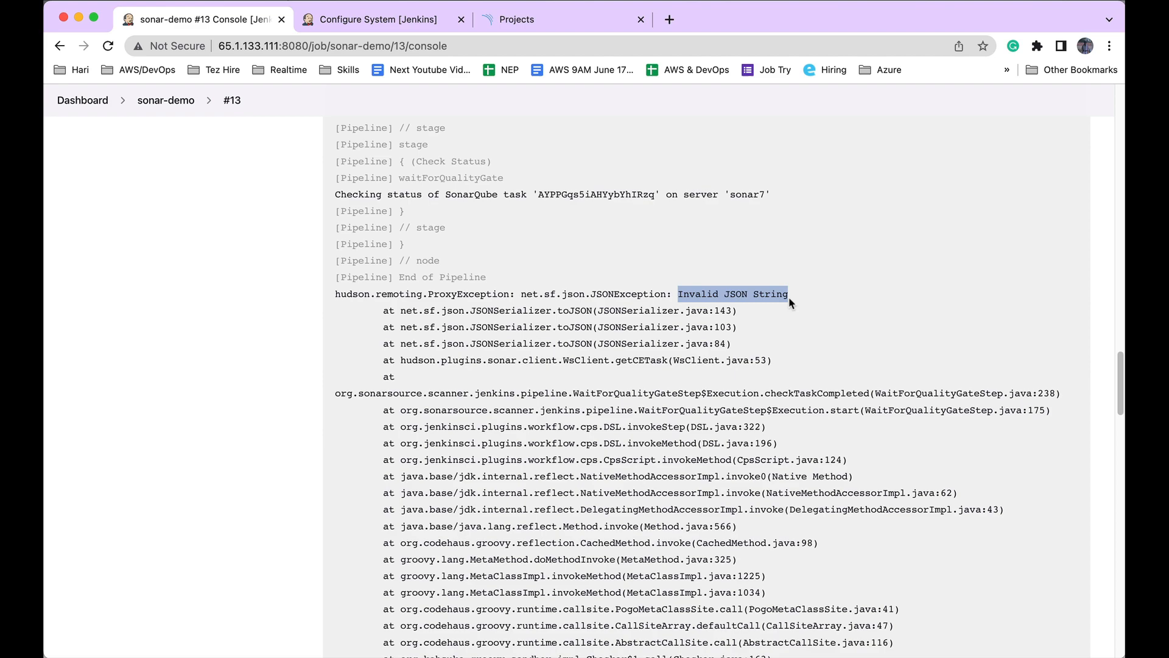
scroll("down", 3)
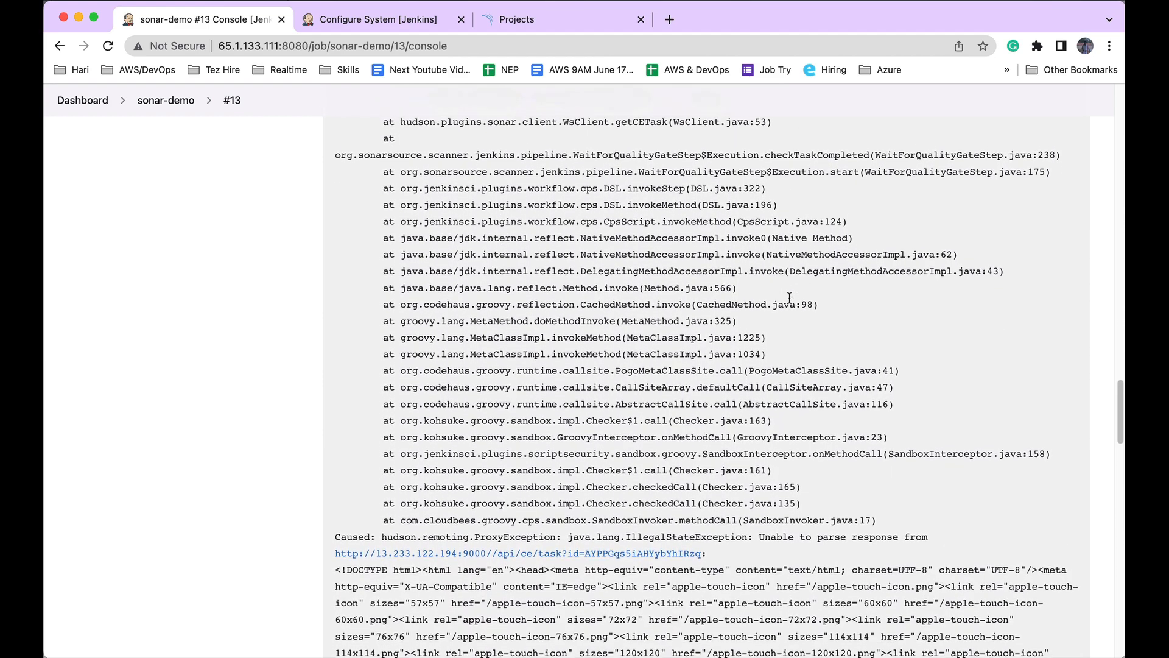
scroll("down", 3)
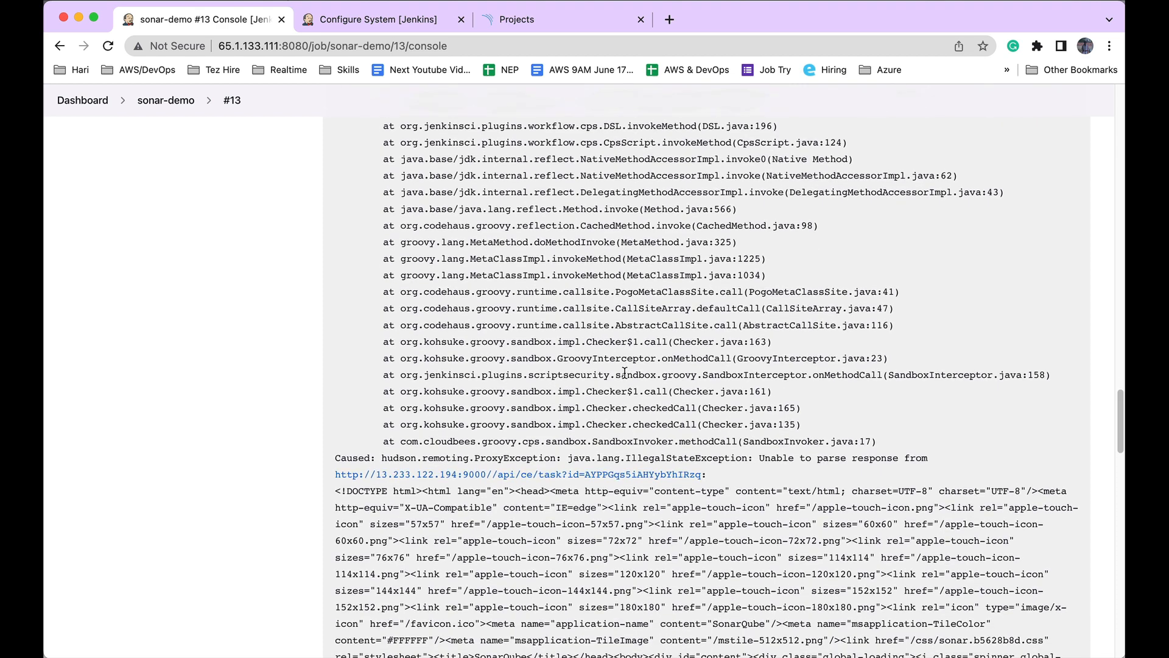
mouse_move(515, 463)
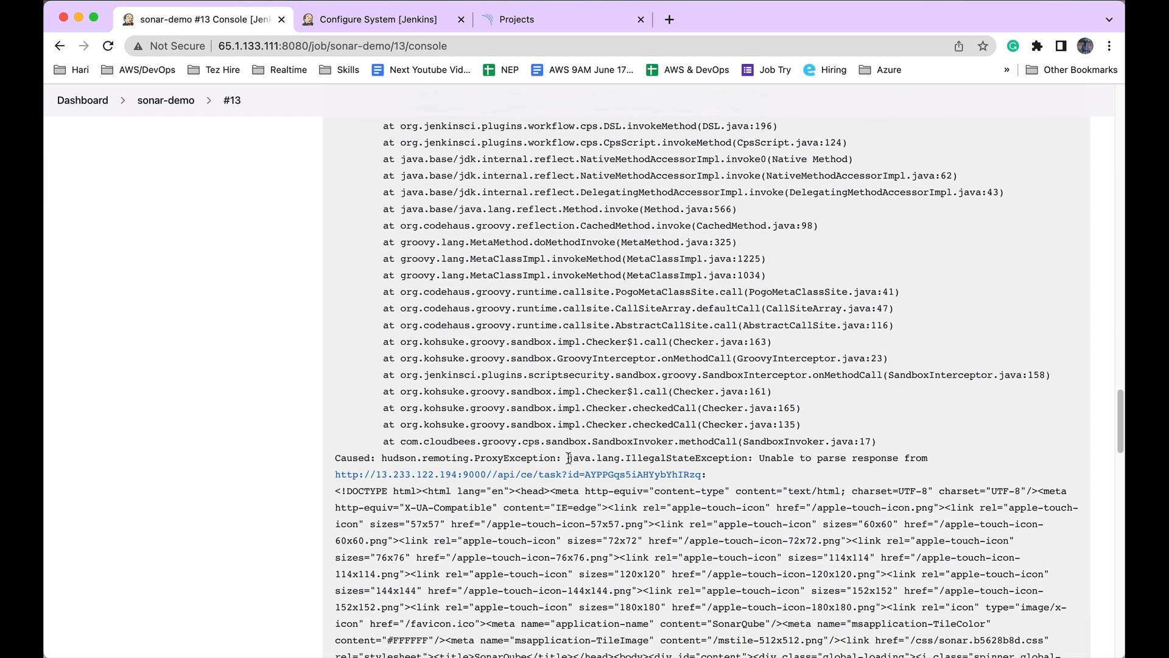
double_click(592, 457)
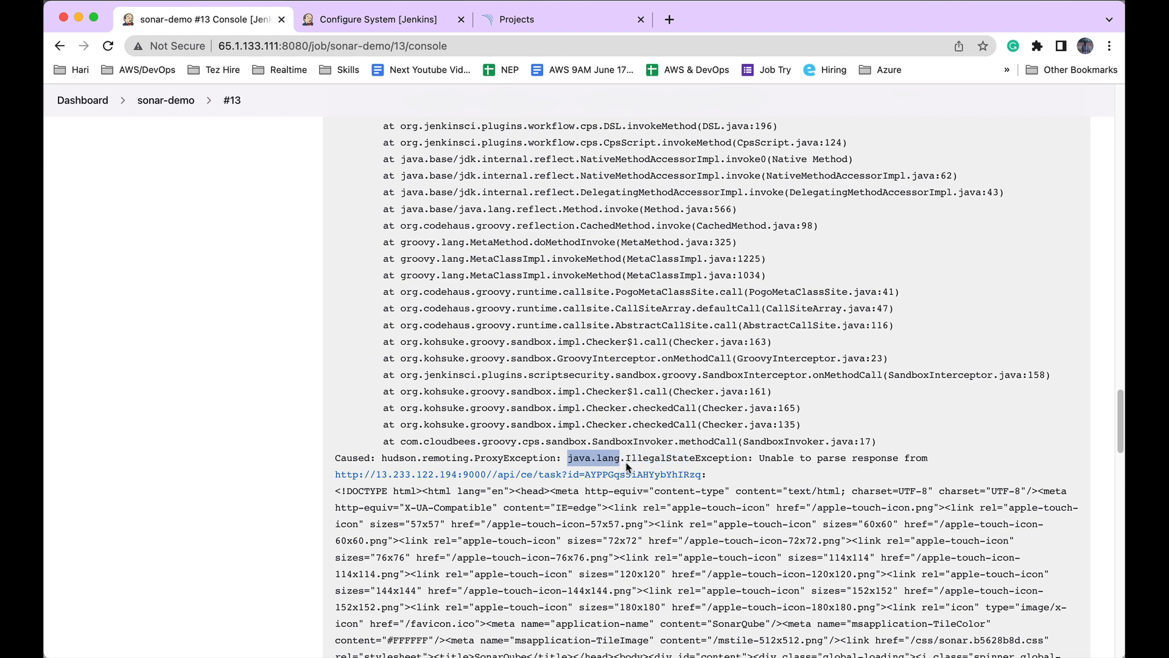
left_click_drag(624, 458, 742, 458)
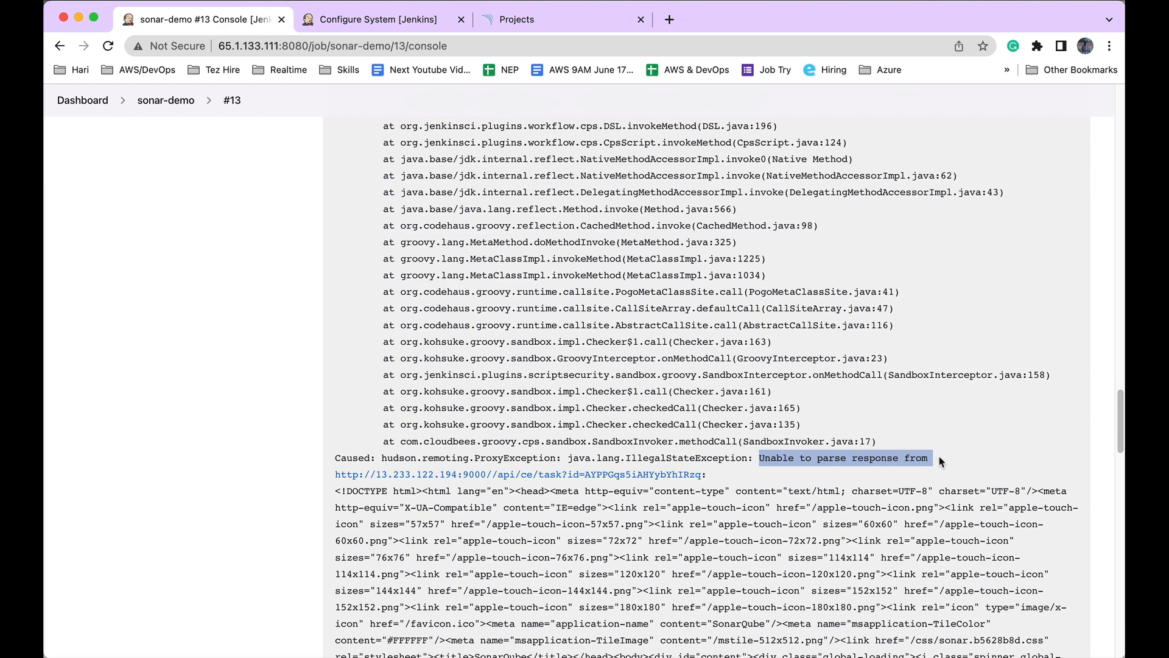
mouse_move(732, 482)
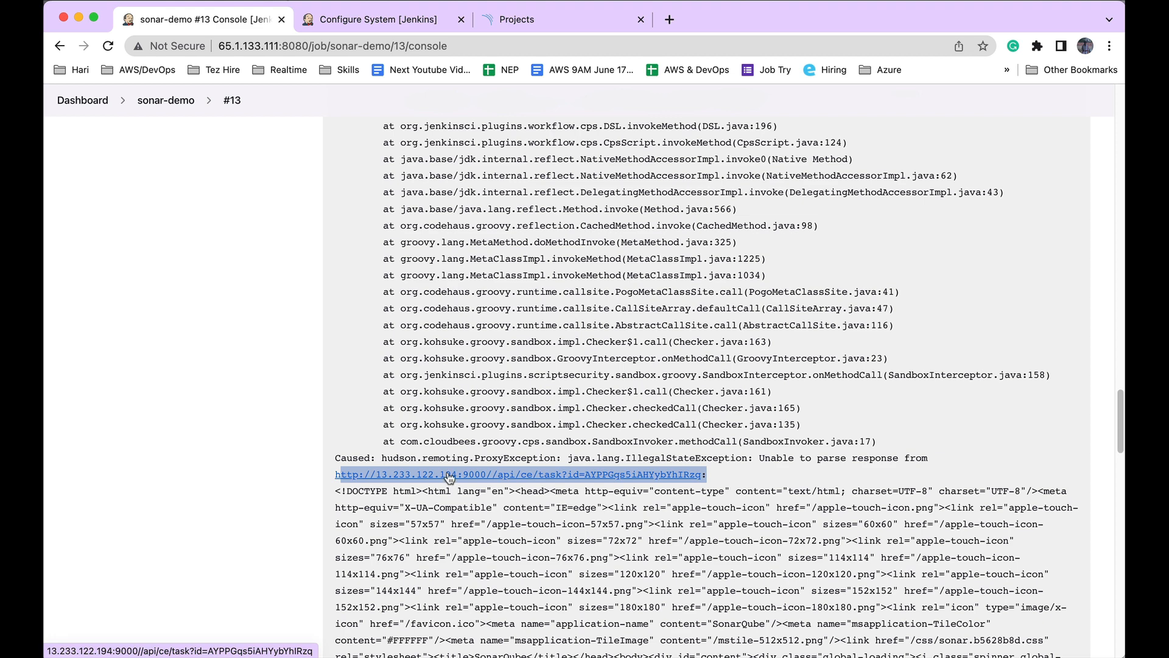
Follow build #13's api/ce/task link to SonarQube's page-does-not-exist message.
left_click(520, 475)
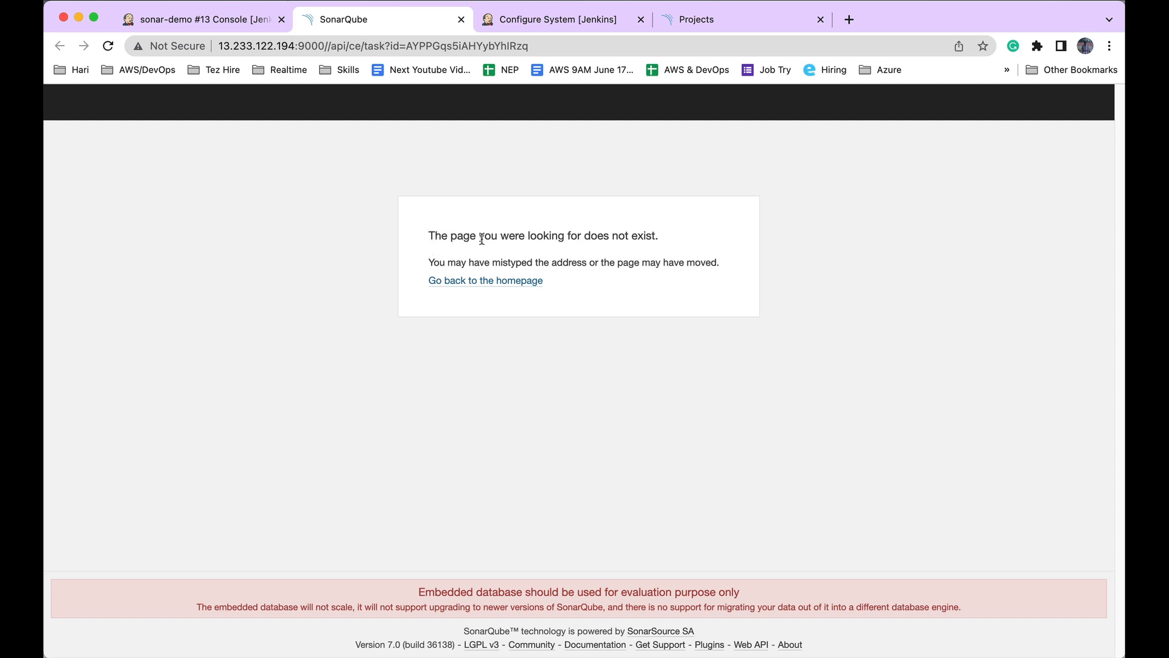
mouse_move(603, 242)
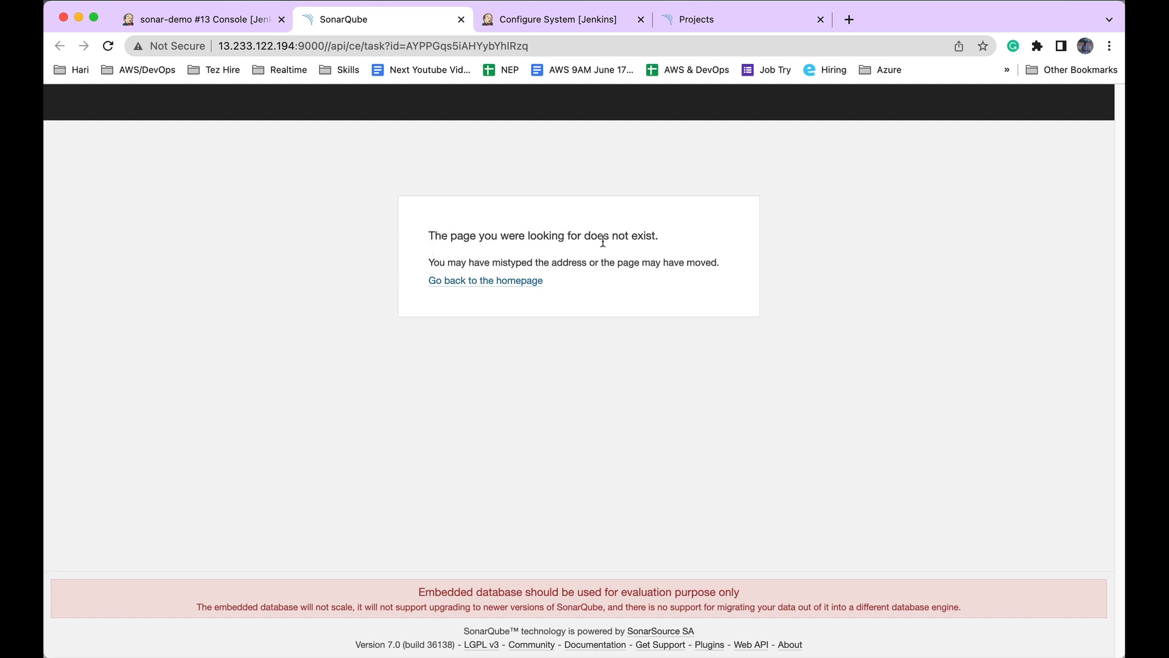
double_click(596, 236)
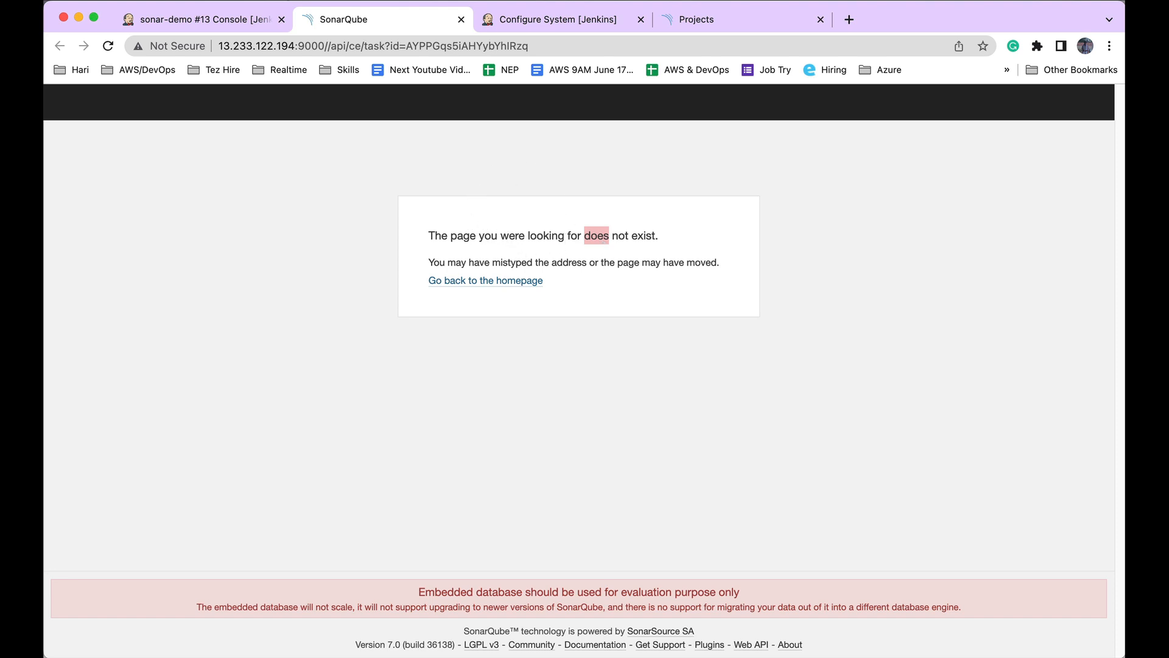
mouse_move(542, 221)
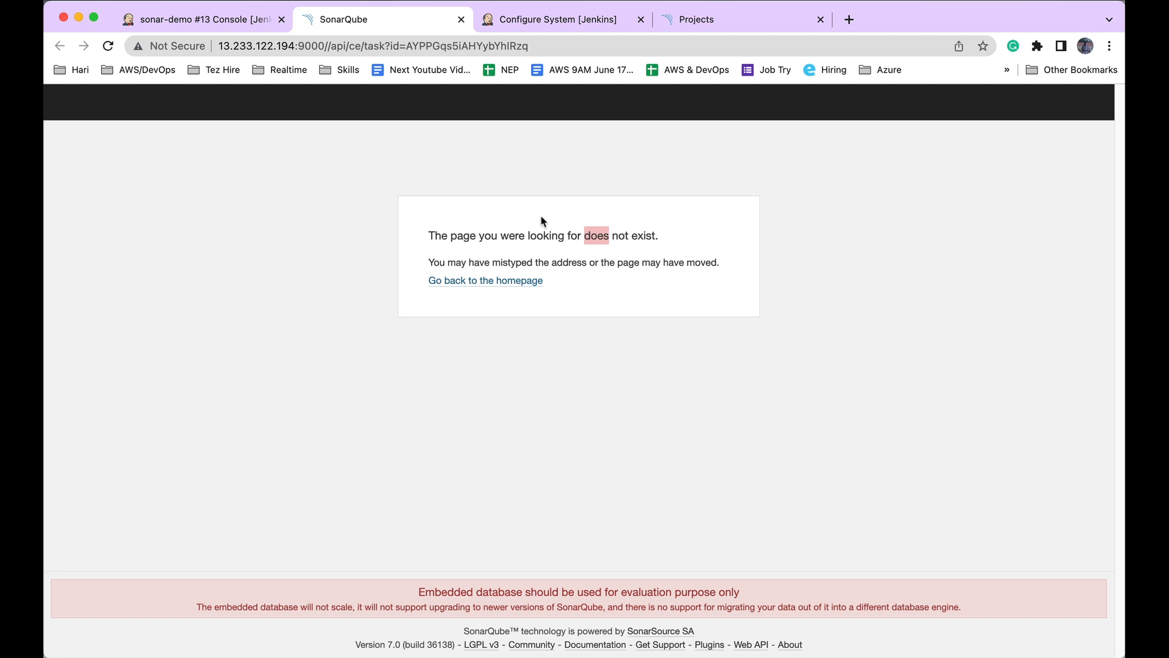
mouse_move(356, 111)
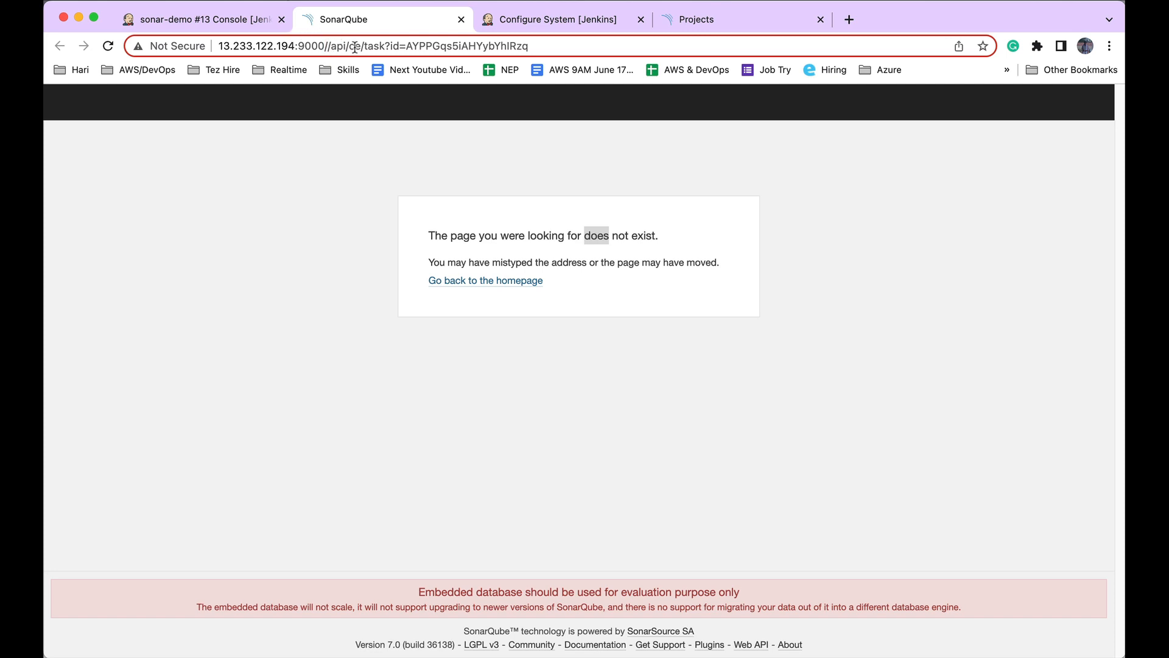
Remove the doubled slash before api/ce/task so the task JSON loads.
left_click(354, 46)
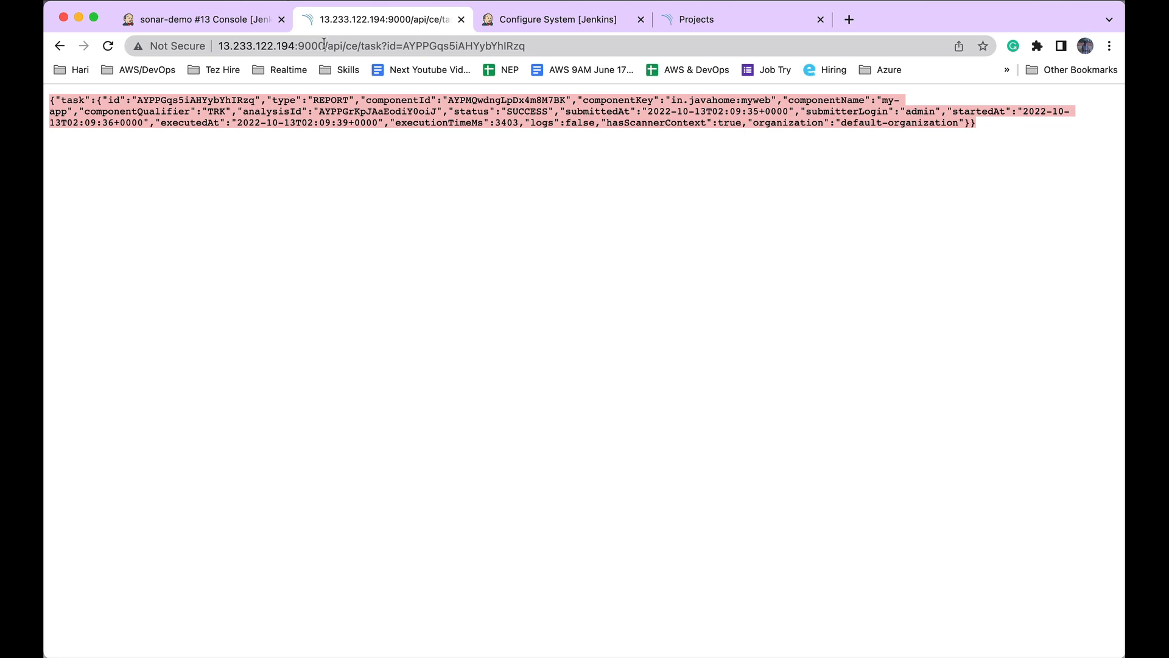
mouse_move(340, 40)
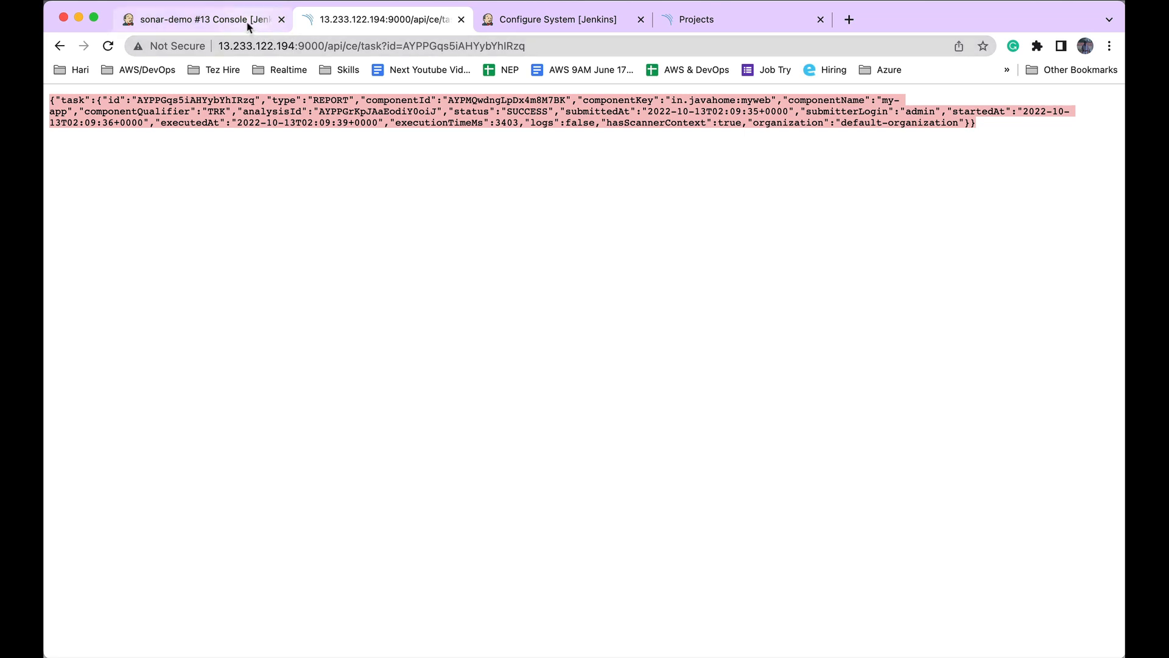
left_click(555, 20)
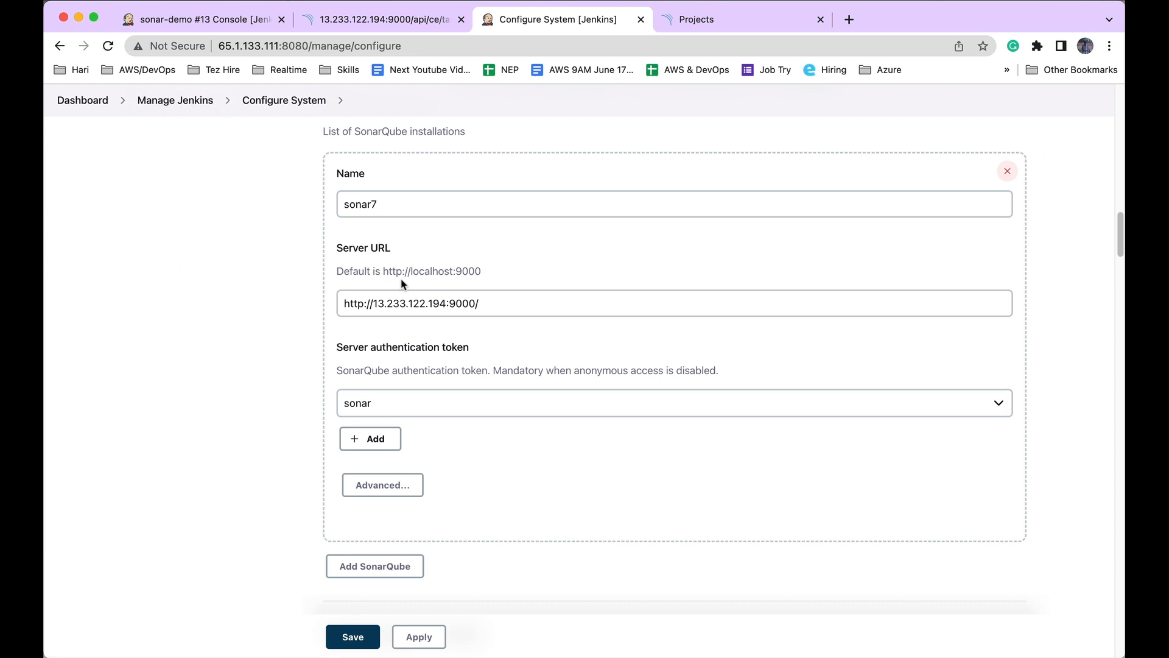
scroll("down", 3)
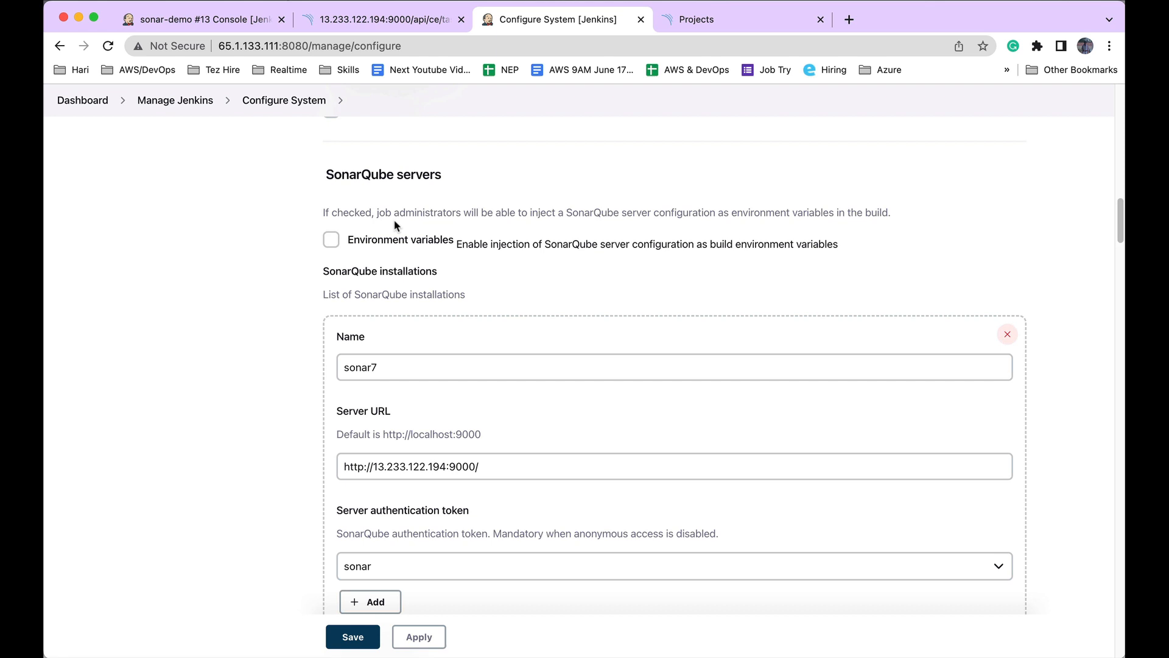
scroll("down", 3)
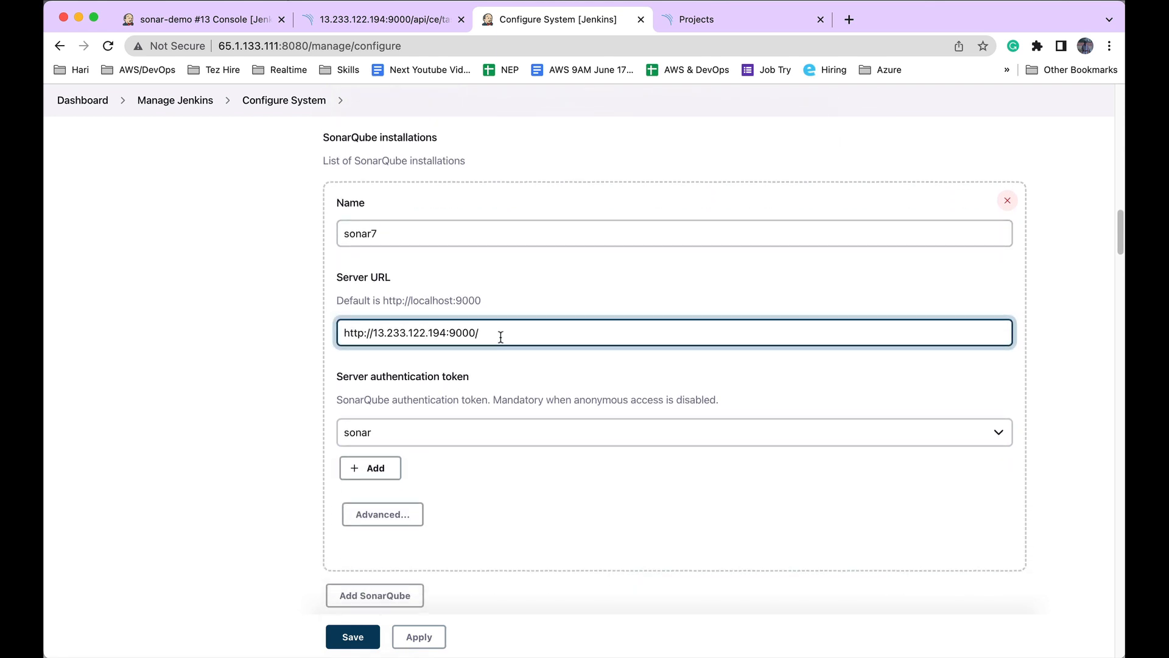
key("Backspace")
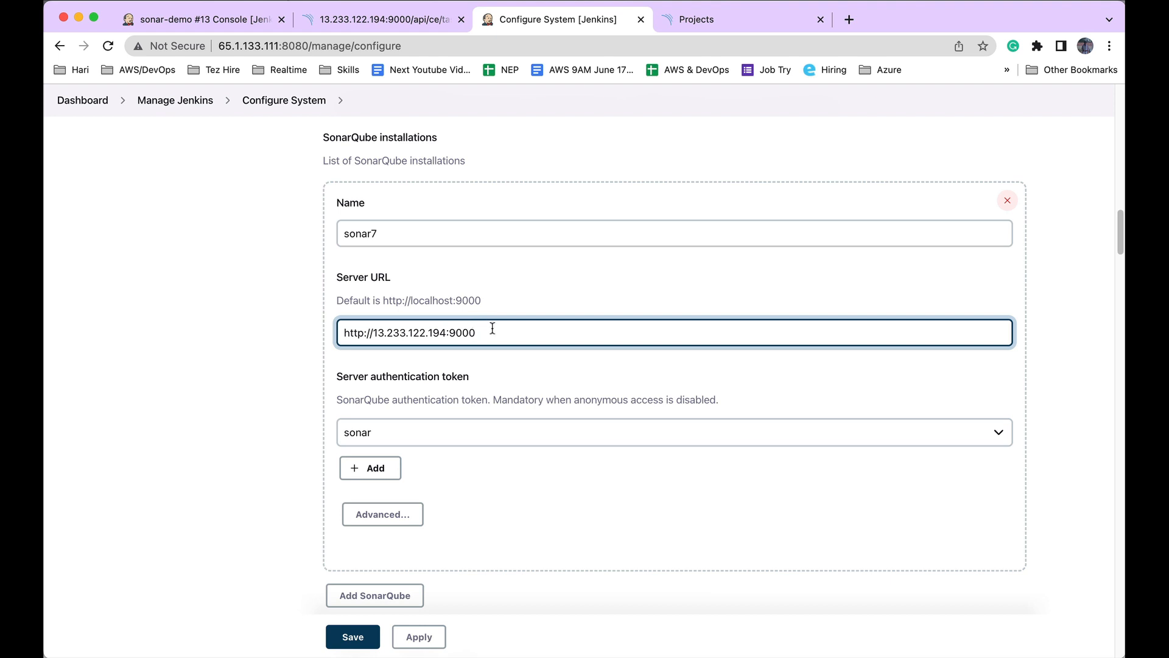
mouse_move(384, 20)
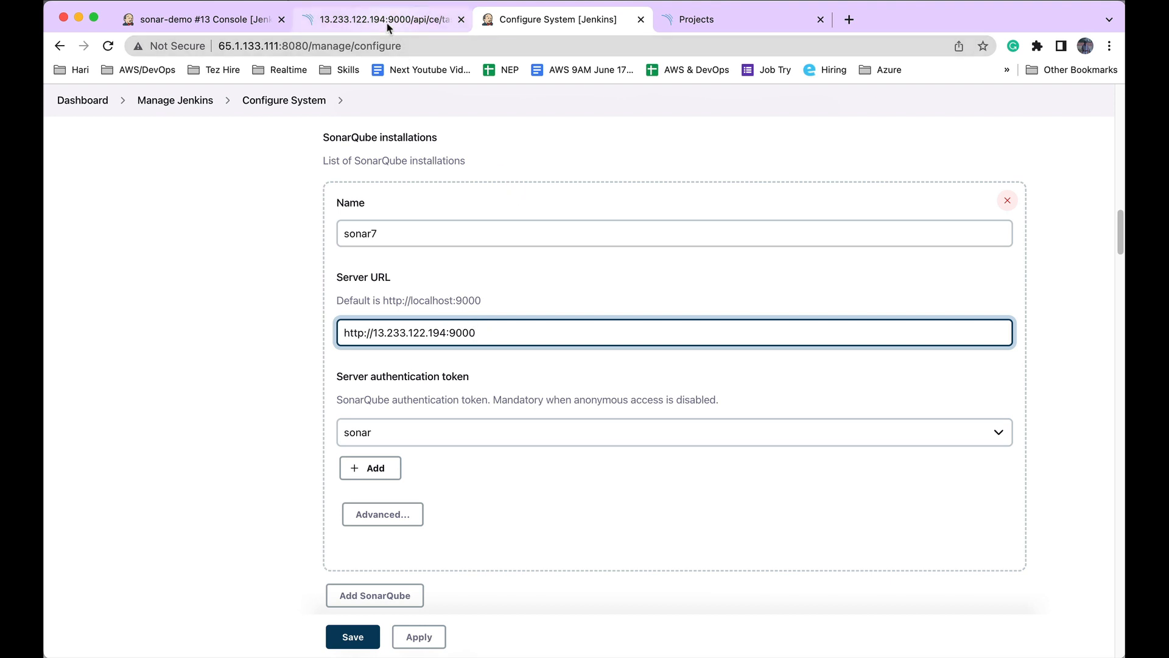
left_click(379, 20)
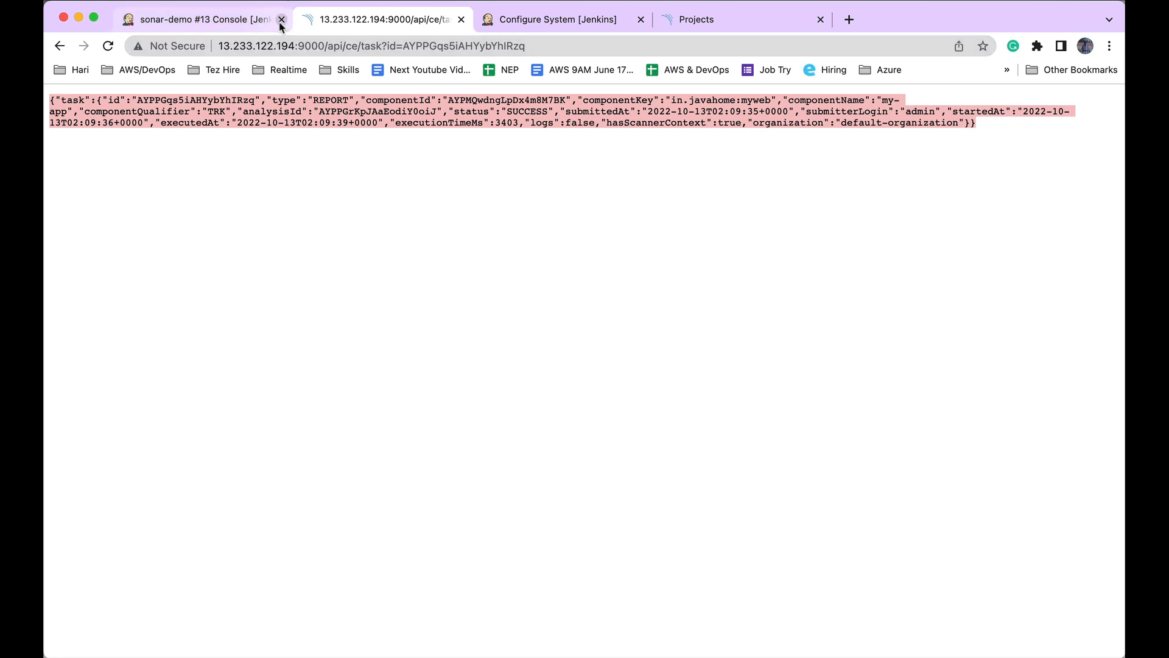
left_click(556, 19)
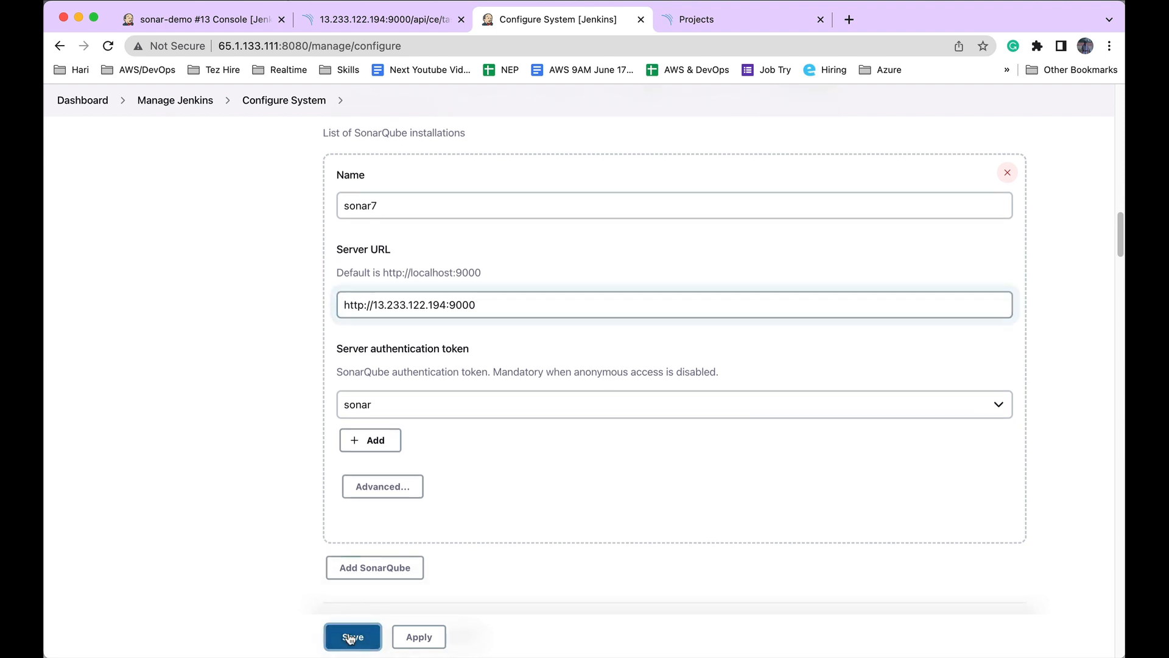
Save the server settings, run sonar-demo build #14, and open its console output.
left_click(352, 636)
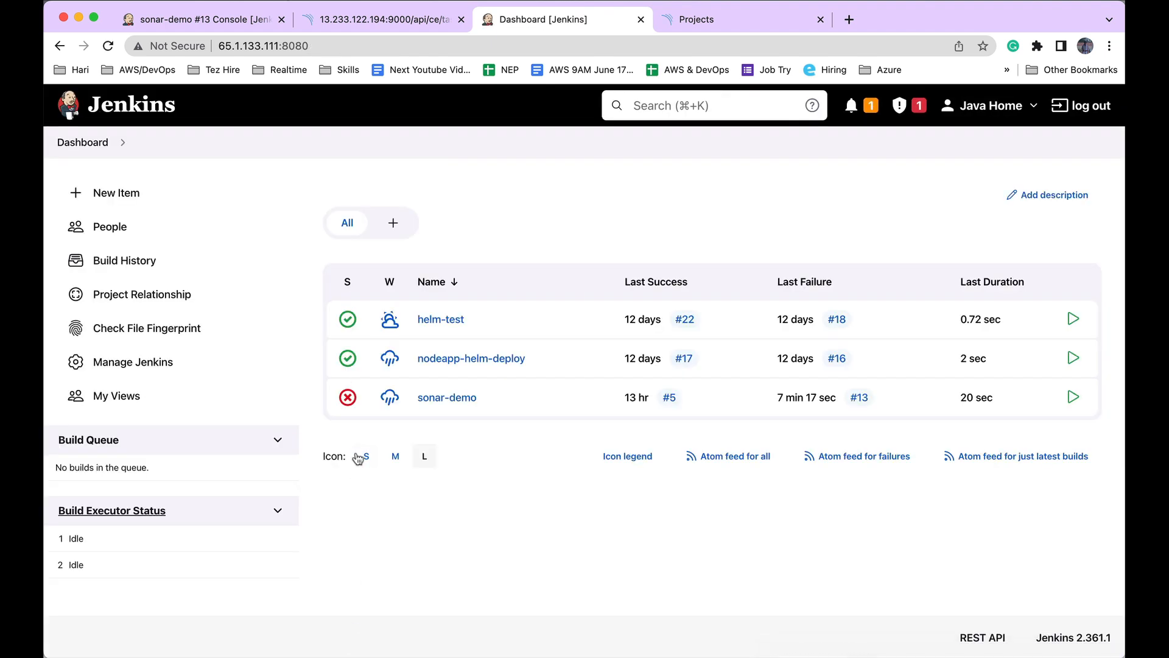
left_click(446, 397)
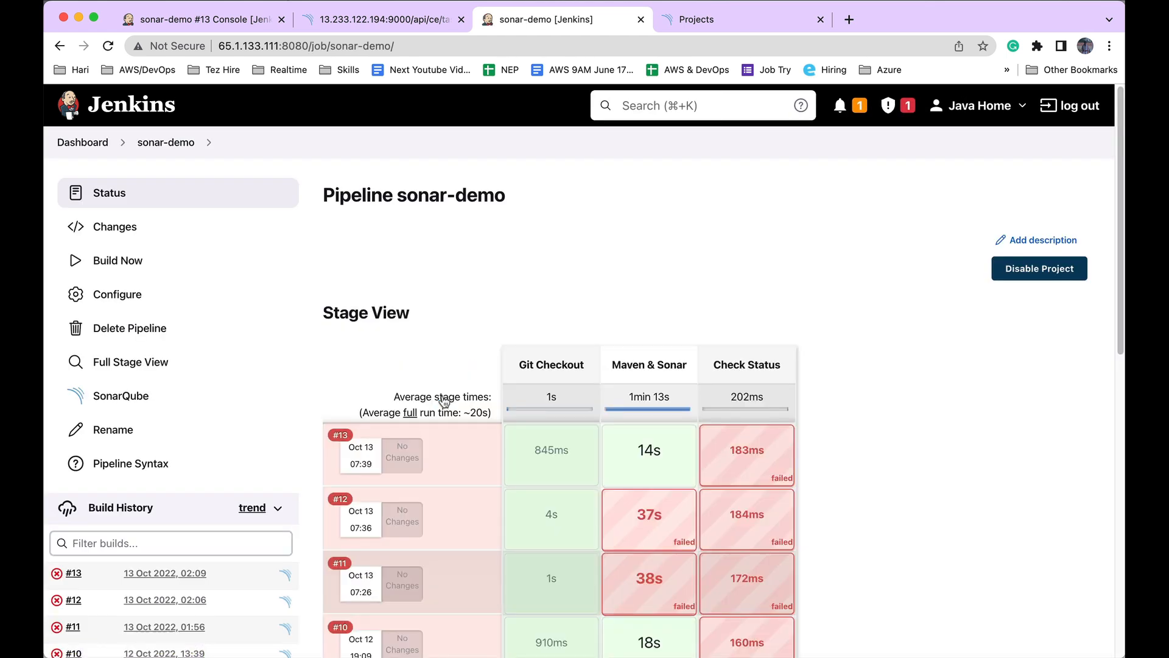
left_click(118, 260)
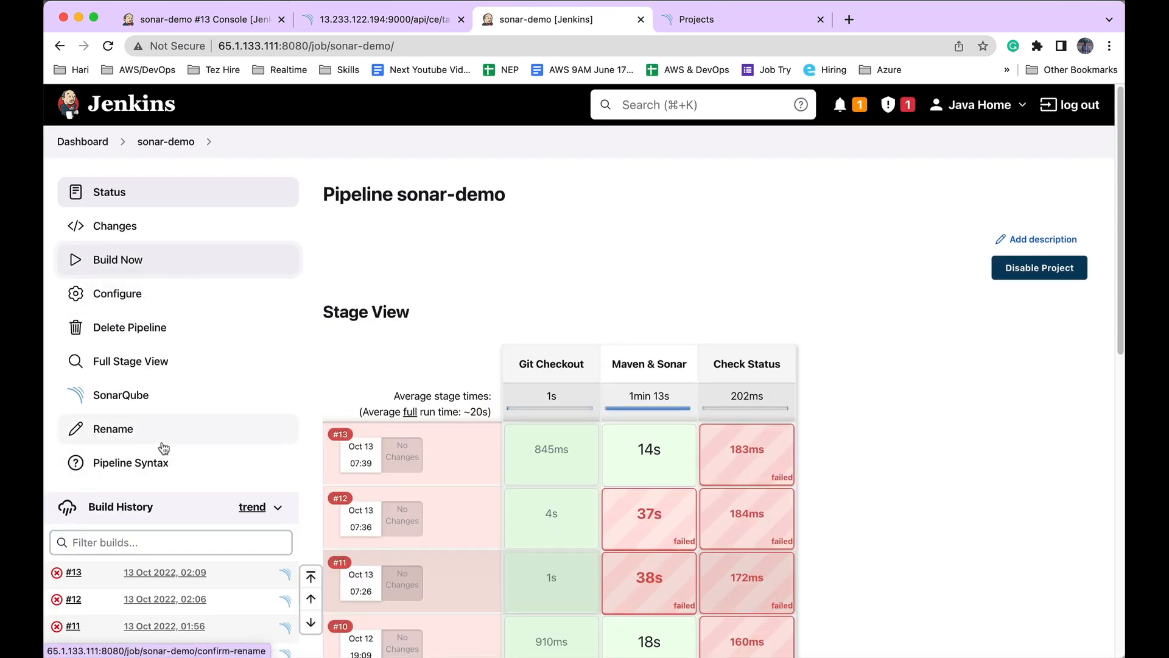
left_click(117, 260)
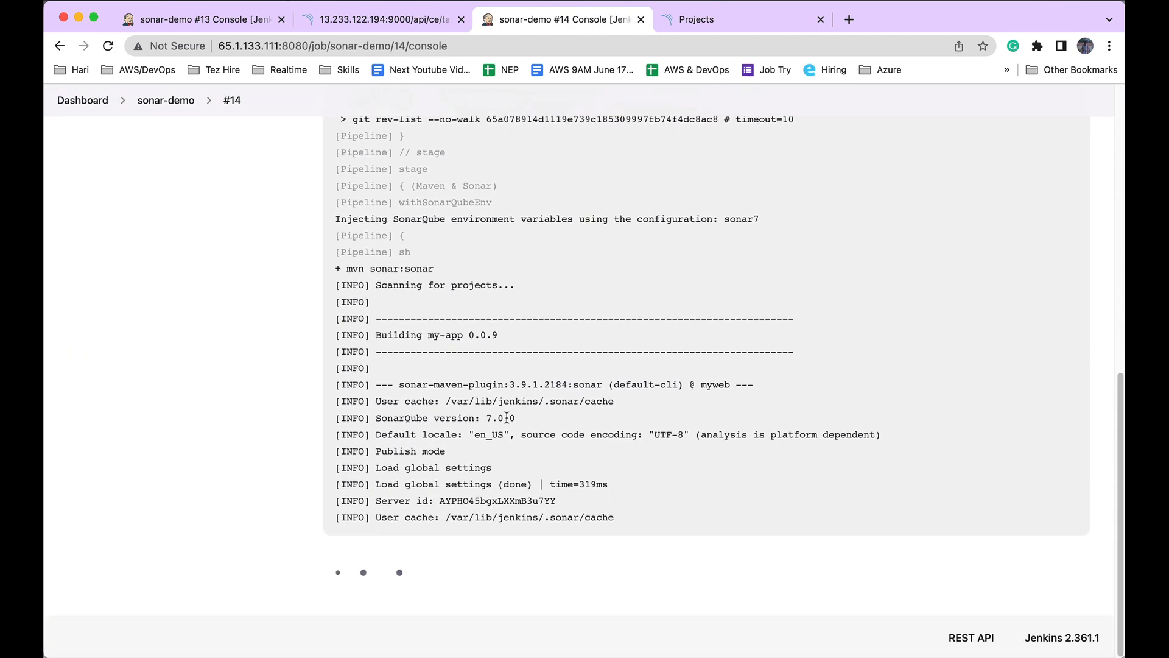
Scroll the build #14 console output to its end, showing 'Quality gate is OK' and 'Finished: SUCCESS'.
scroll("down", 3)
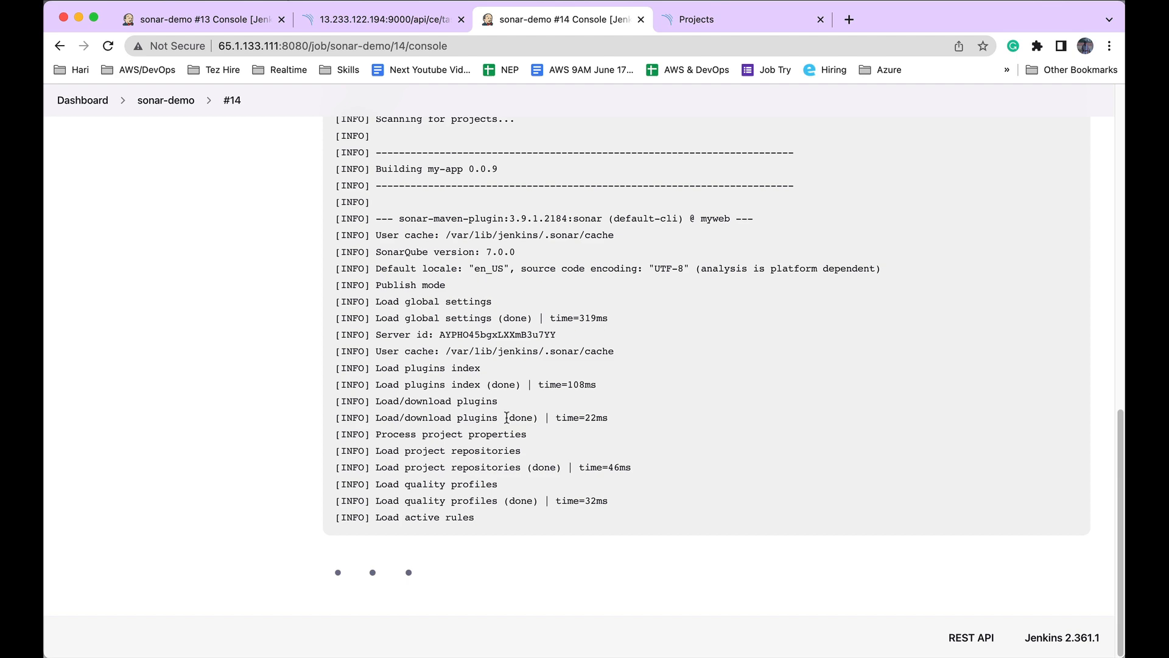
scroll("down", 3)
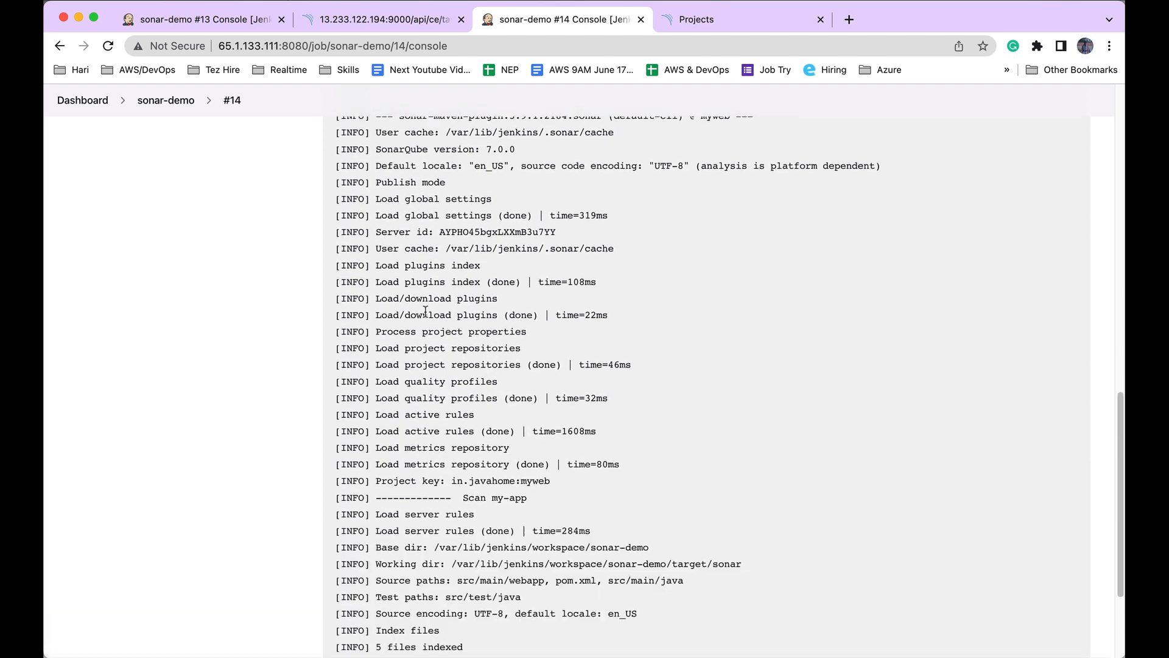
scroll("down", 3)
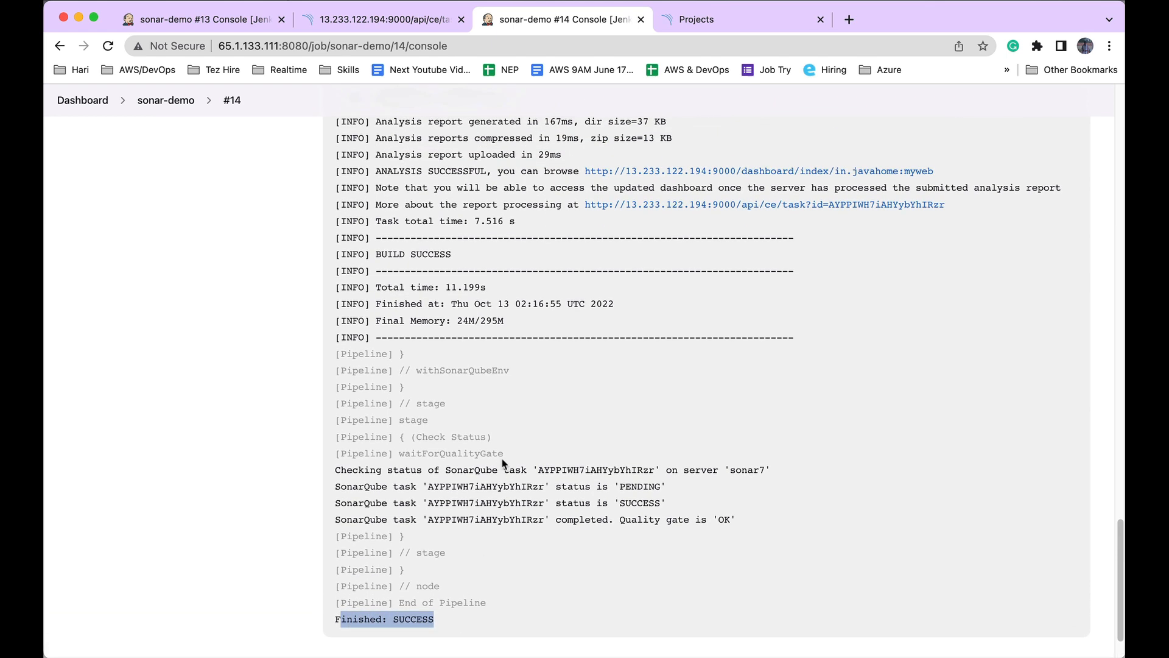
mouse_move(886, 227)
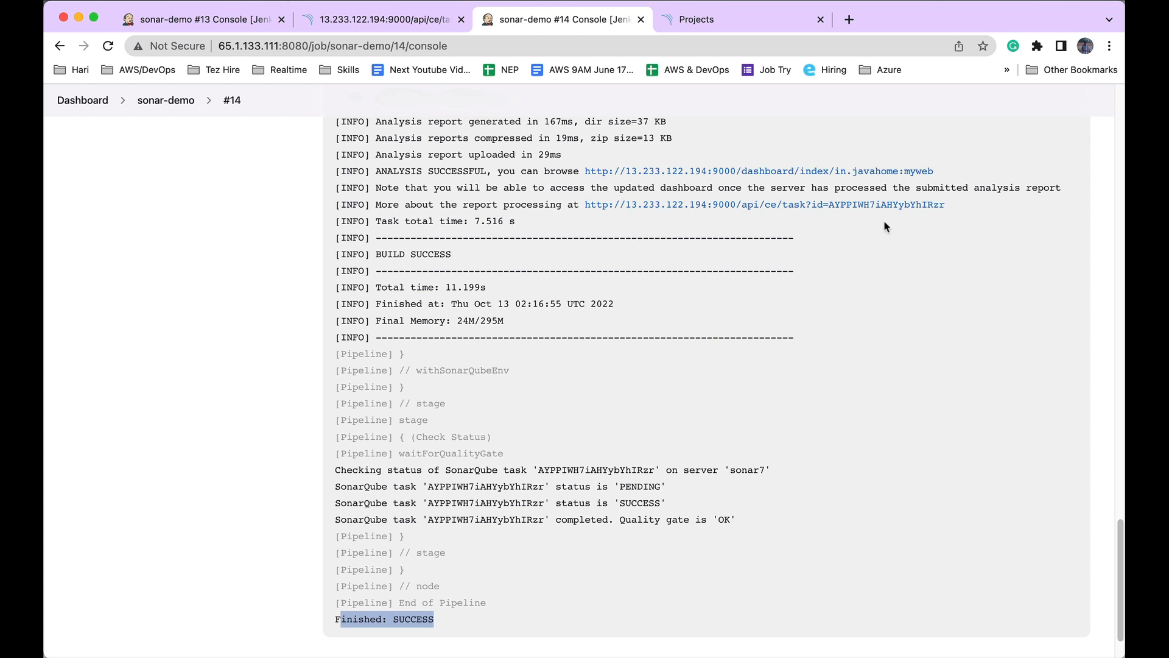
mouse_move(730, 206)
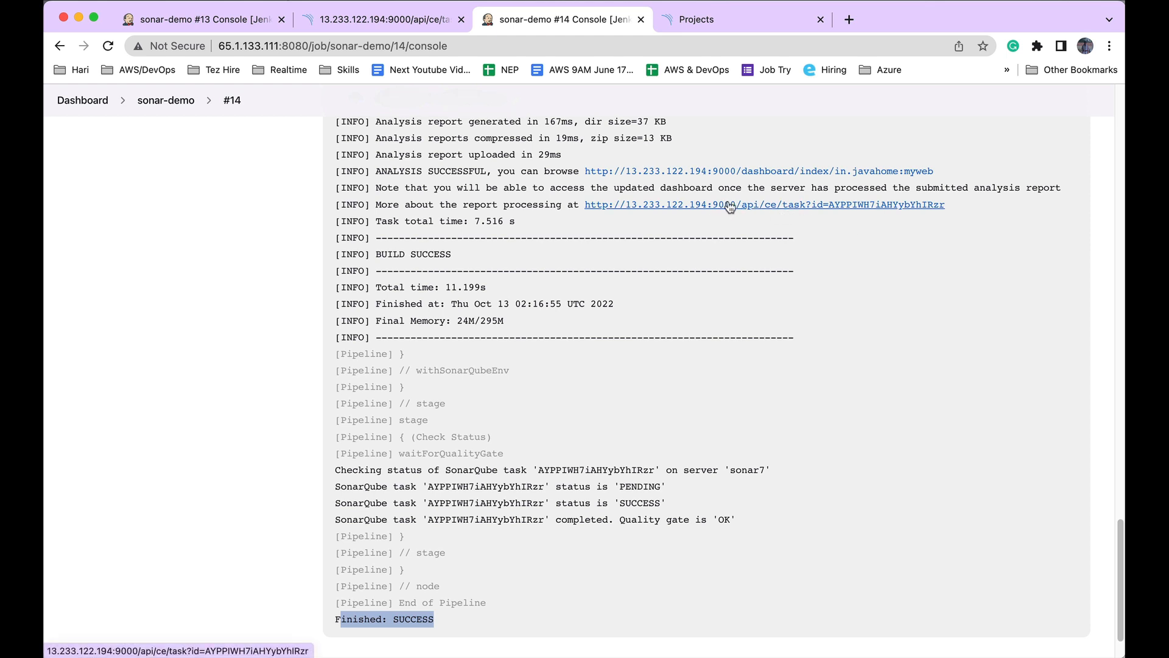
mouse_move(848, 217)
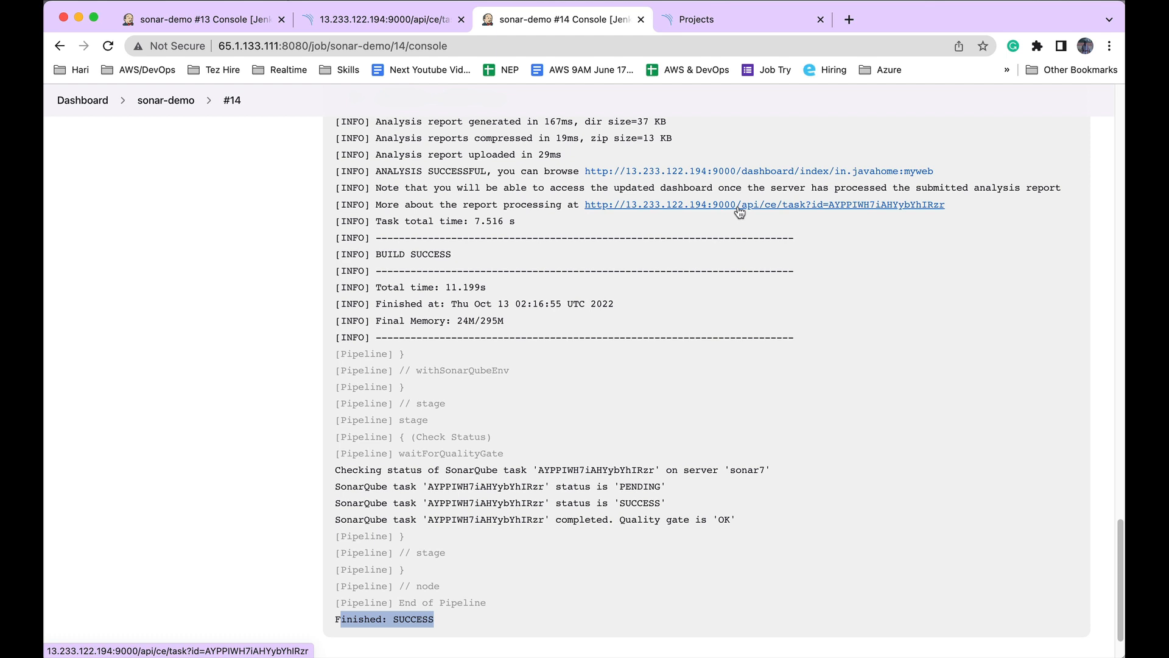
mouse_move(659, 322)
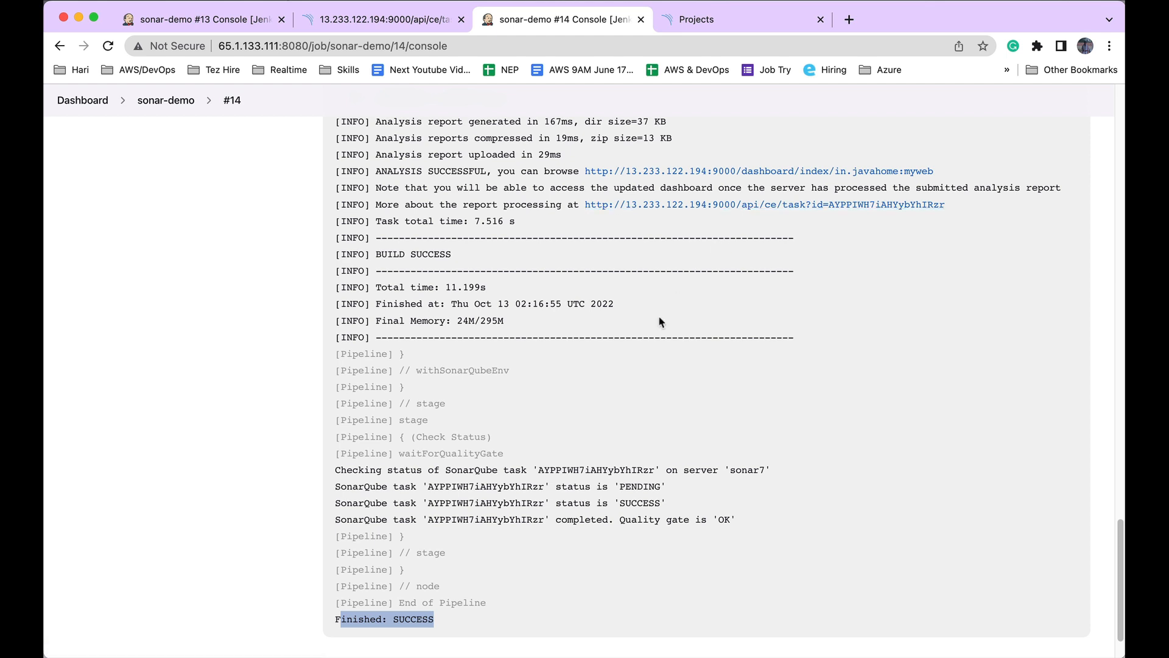